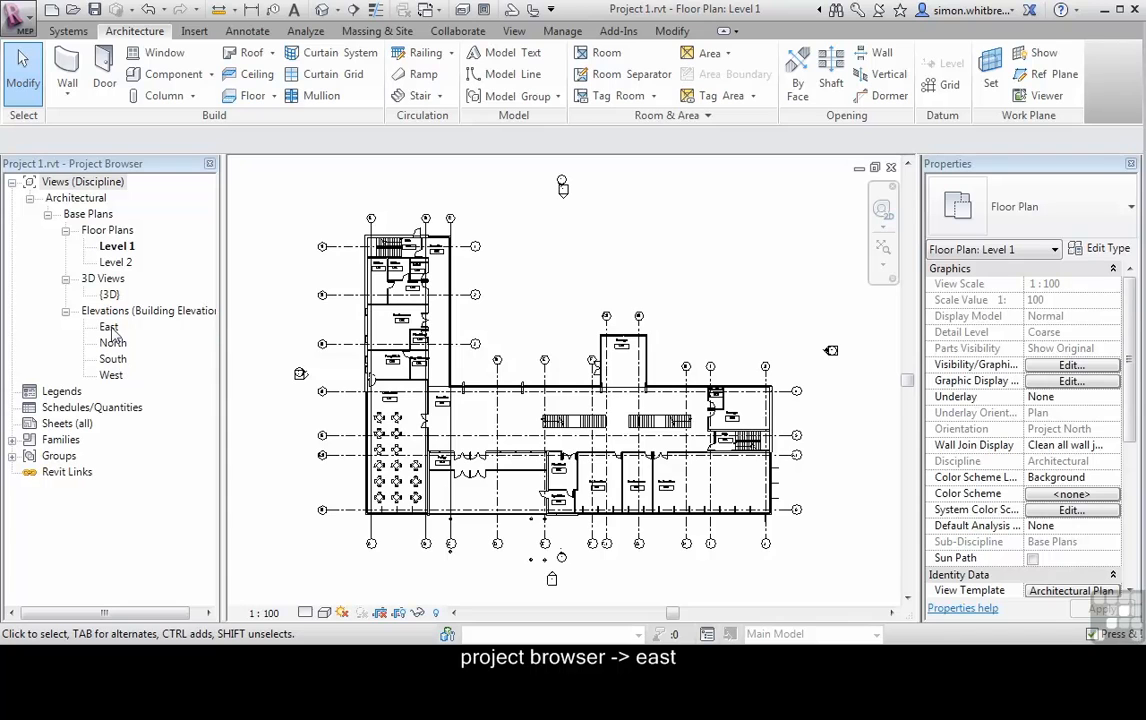
- Open the East elevation from the Project Browser and check a grid line by selecting it
double_click(108, 328)
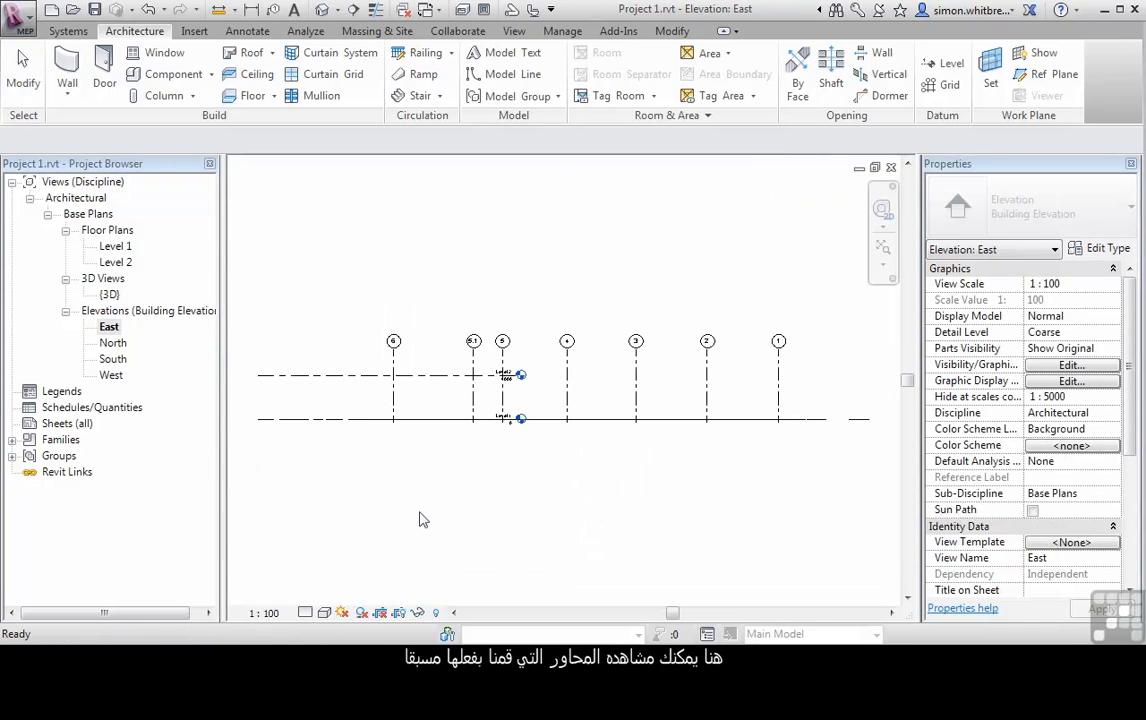
left_click(392, 340)
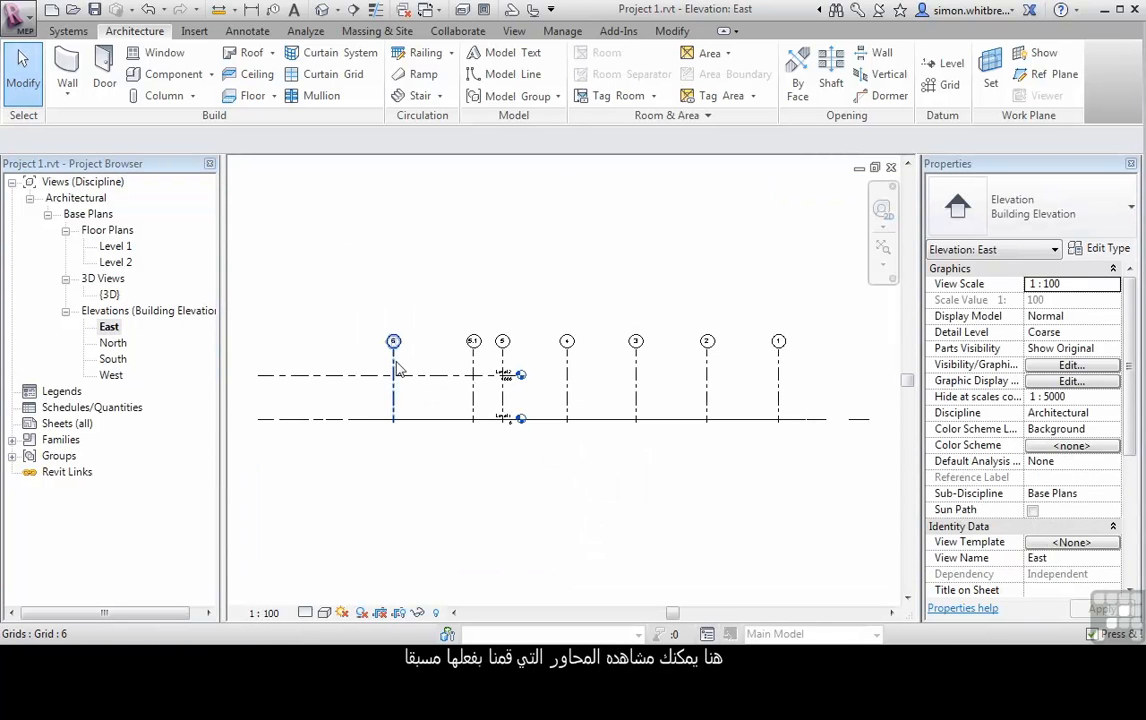
left_click(360, 378)
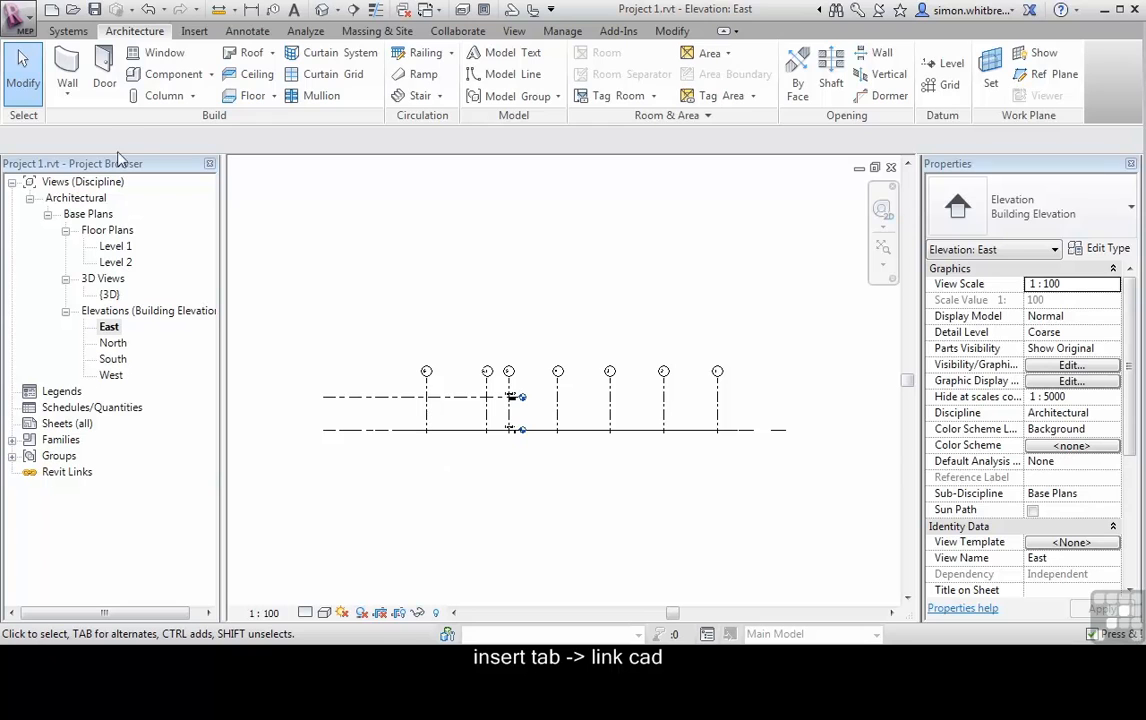
- Link Elevation-EAST.dwg from the Chapter 04 DWGS folder into the East elevation
left_click(194, 32)
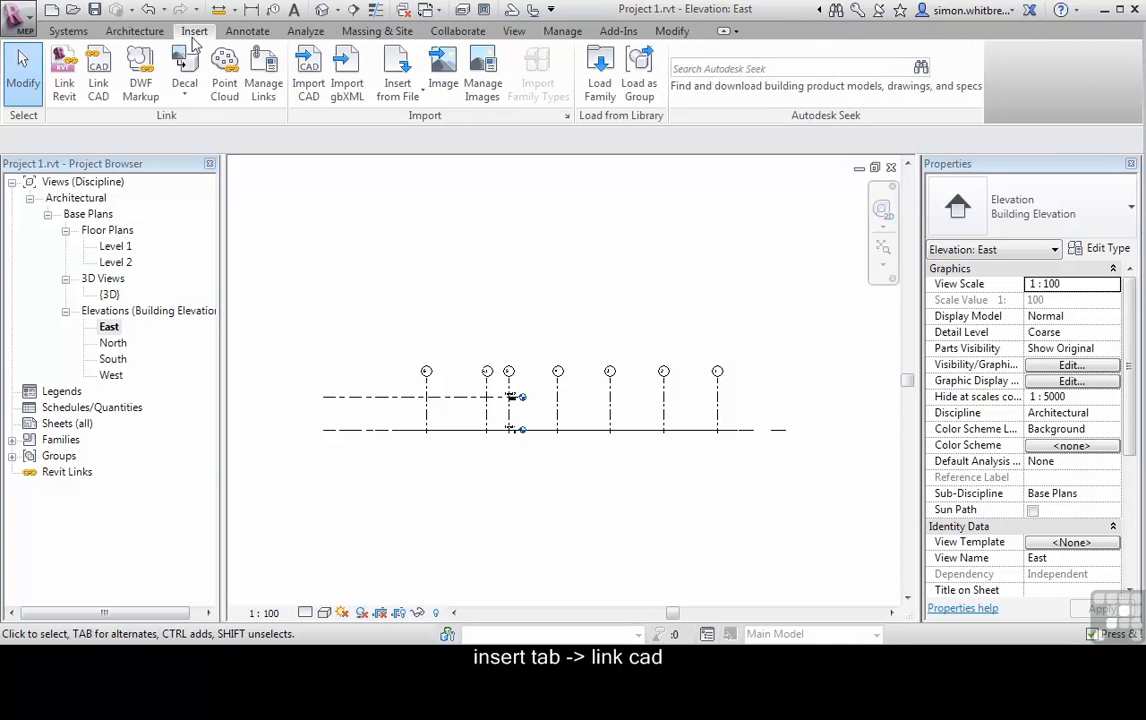
left_click(98, 76)
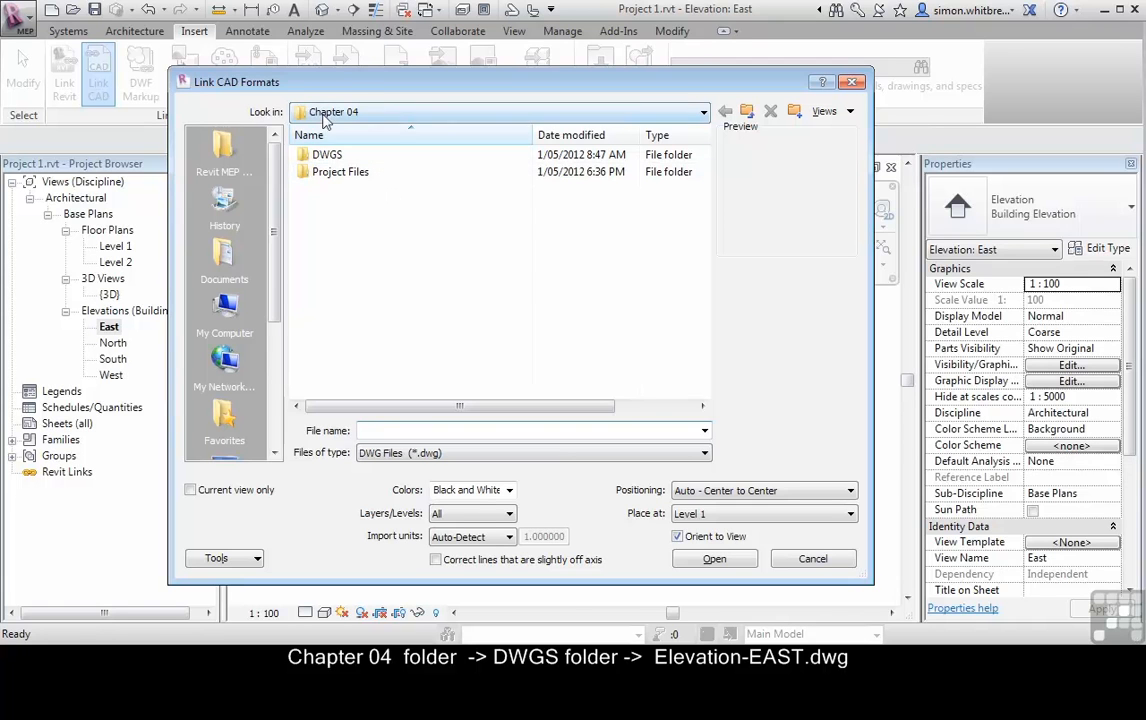
double_click(328, 154)
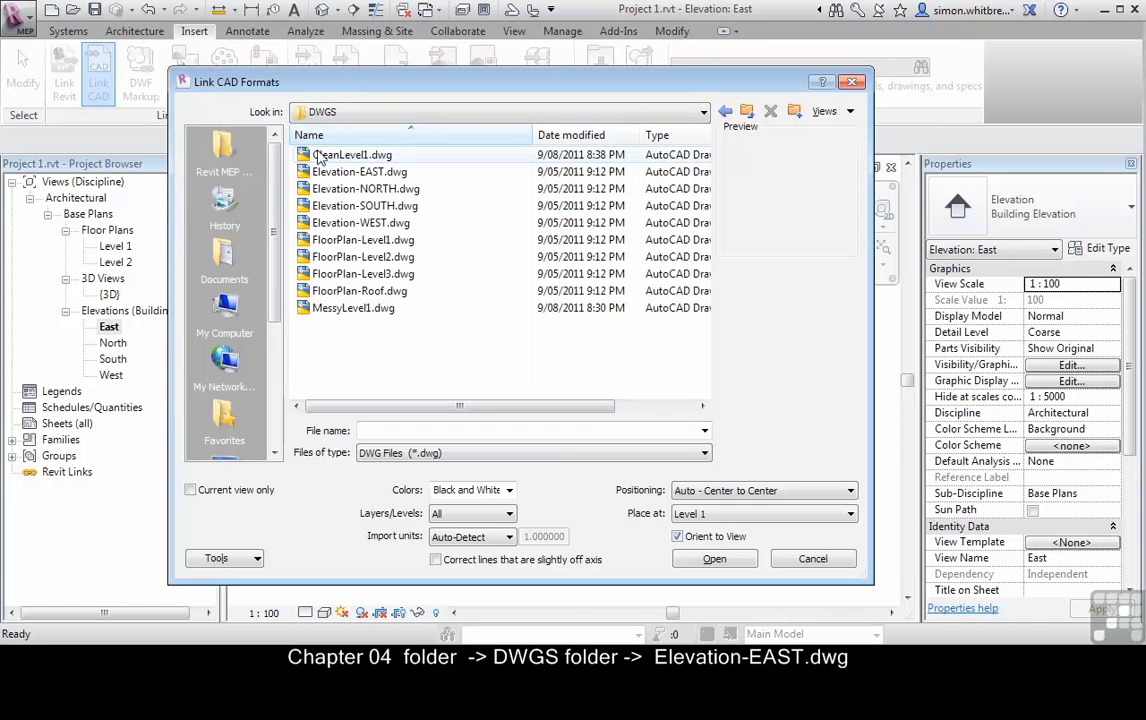
left_click(360, 172)
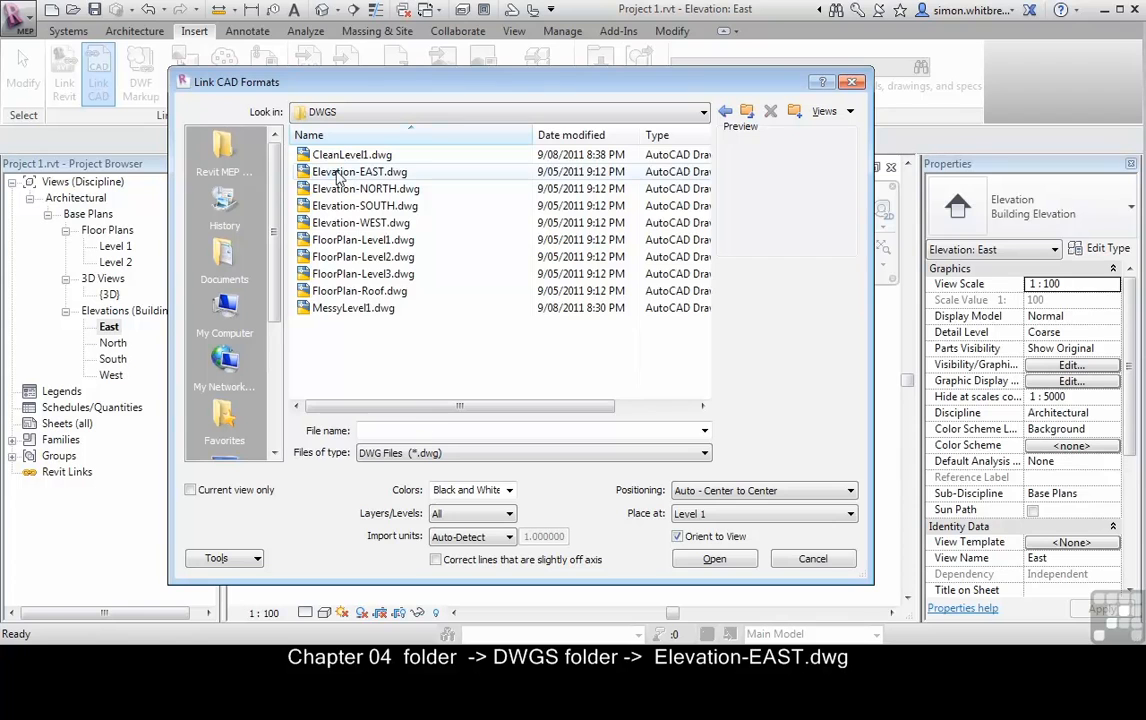
left_click(358, 172)
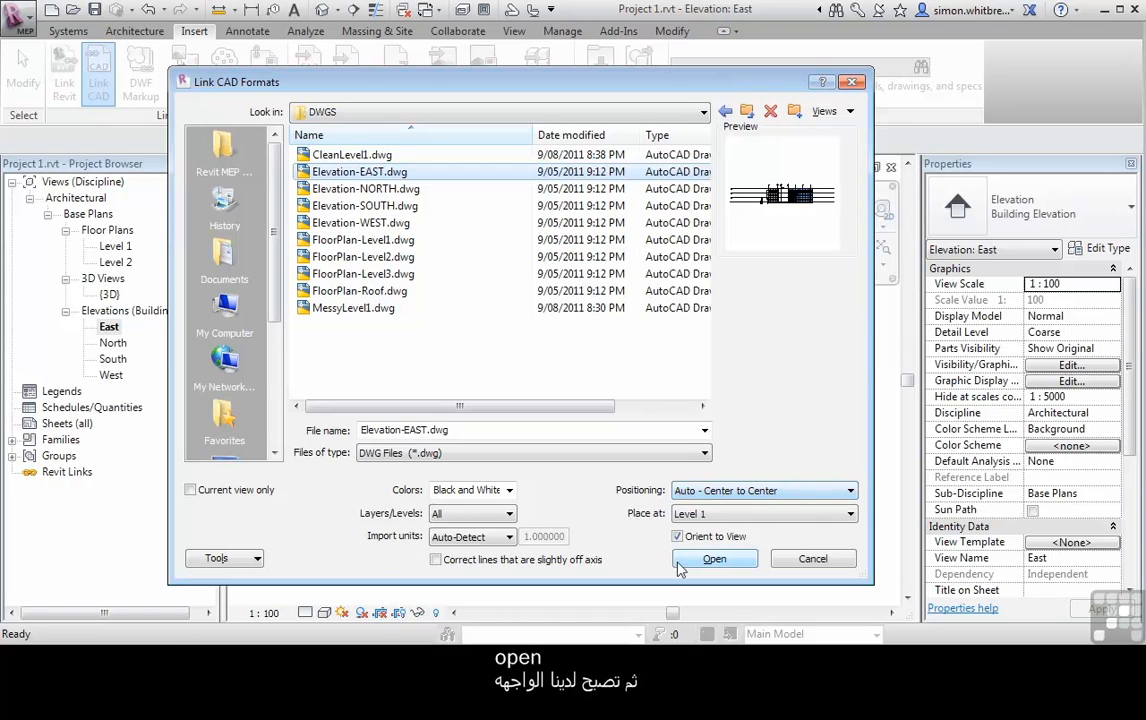
left_click(714, 560)
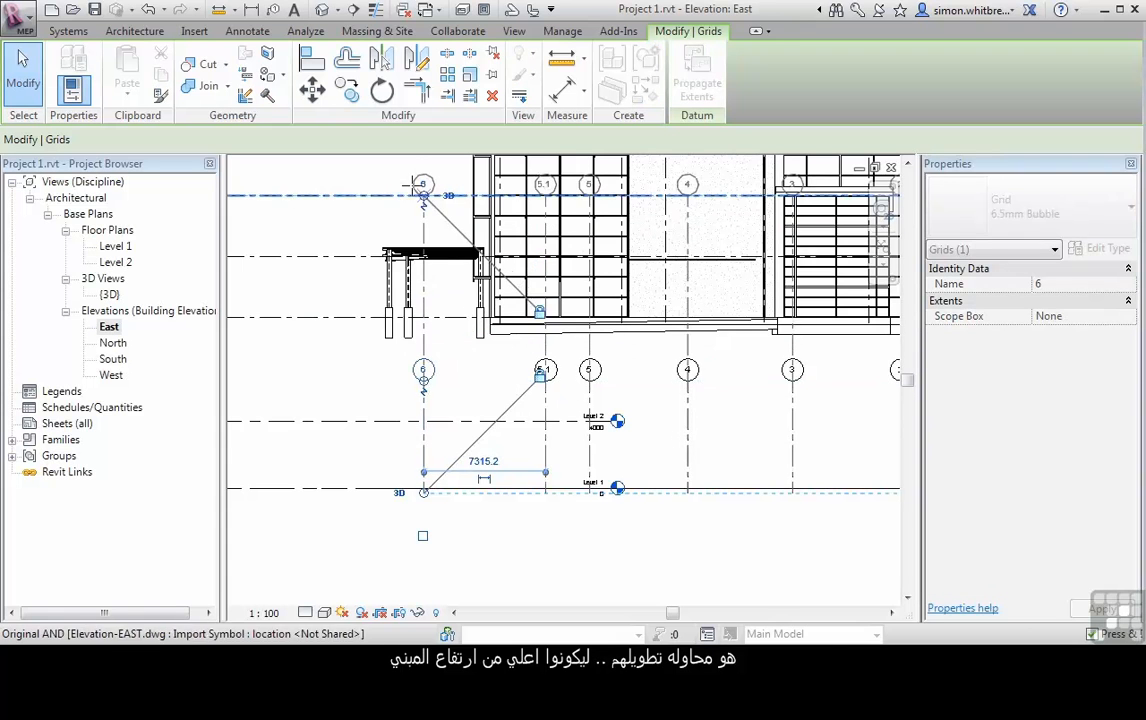
- Raise the grid bubble ends so the grids stand above the linked East drawing
left_click(194, 32)
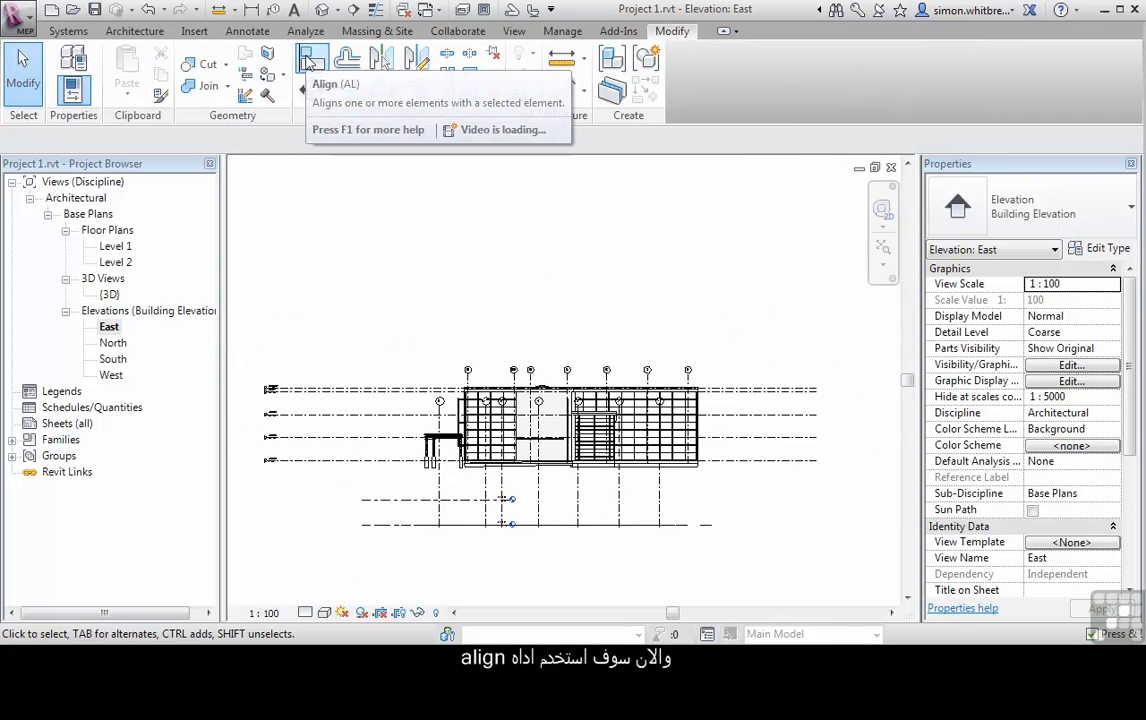
- Align the linked East drawing's grid 6 and level lines to the Revit grids and levels
left_click(312, 60)
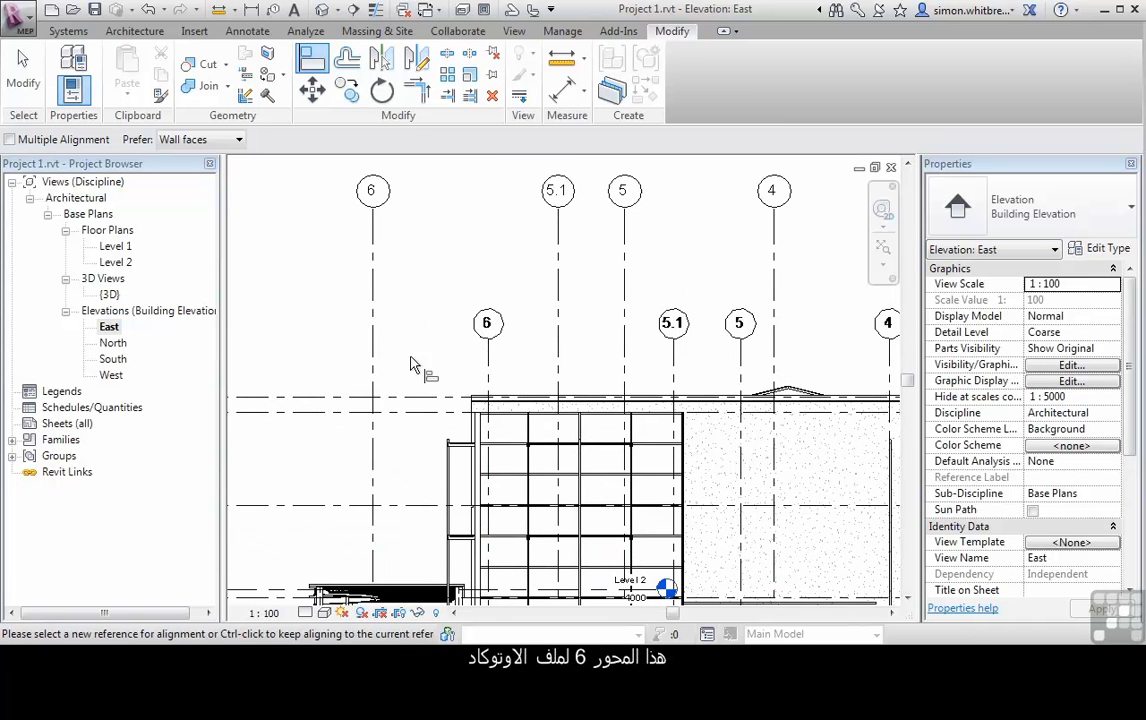
mouse_move(372, 350)
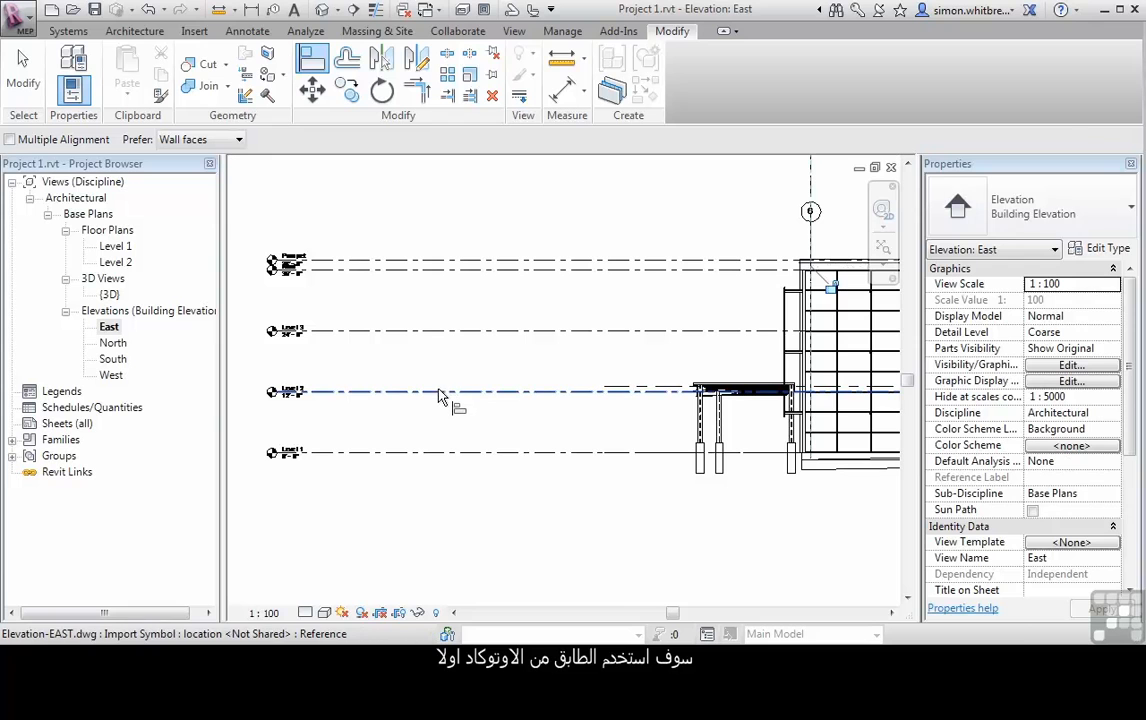
left_click(440, 390)
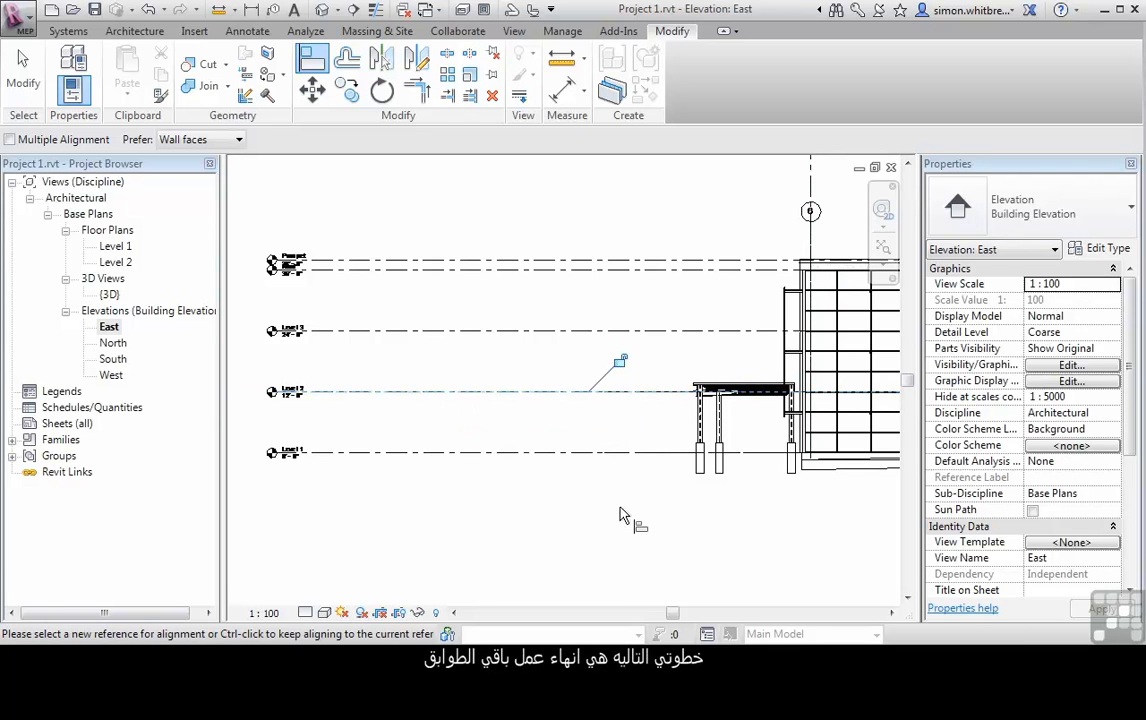
mouse_move(588, 496)
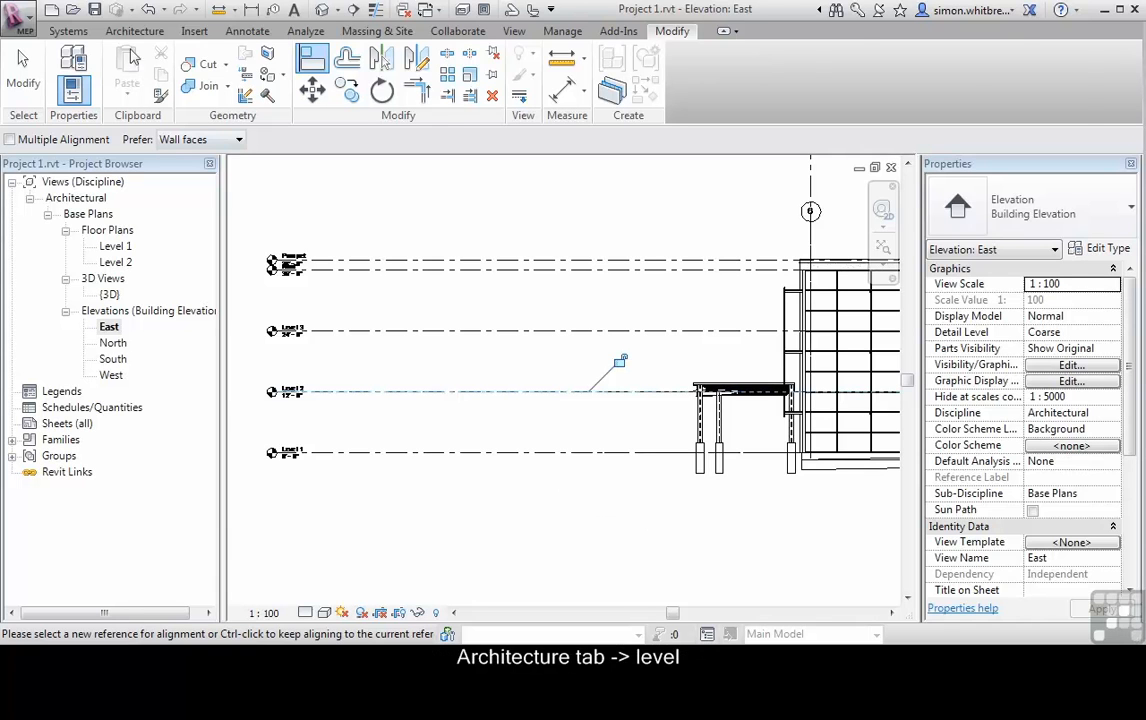
- Create levels by picking the DWG's upper floor lines, named Roof and Parapet, renaming matching views
left_click(132, 32)
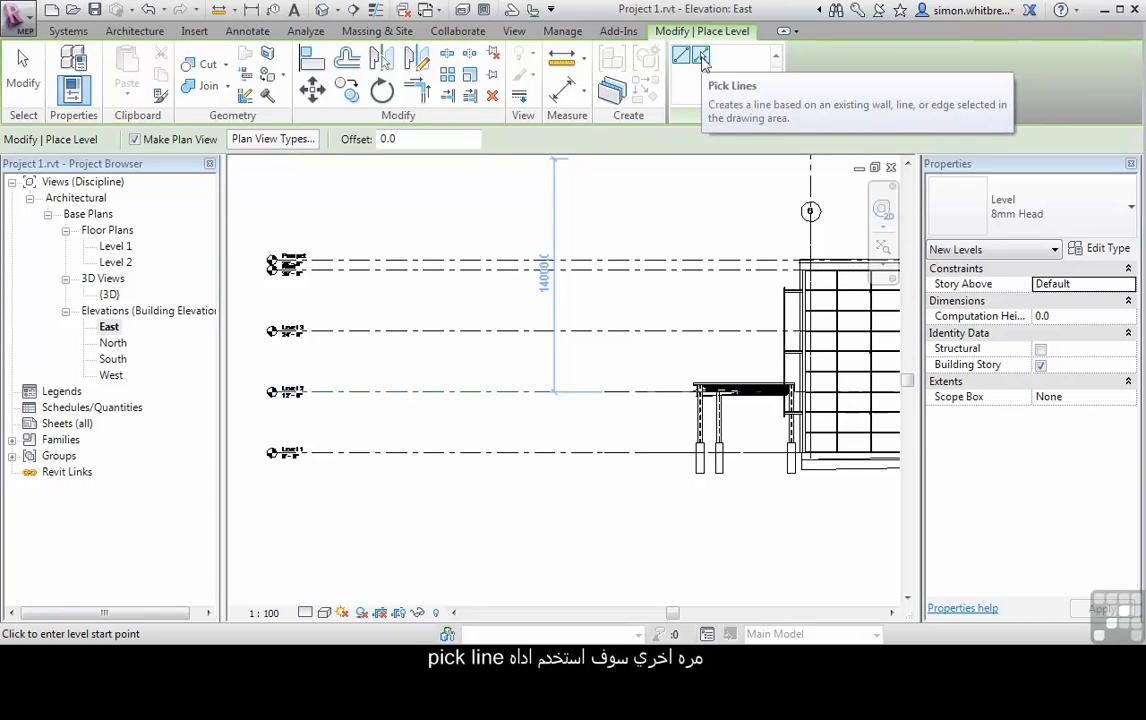
left_click(700, 54)
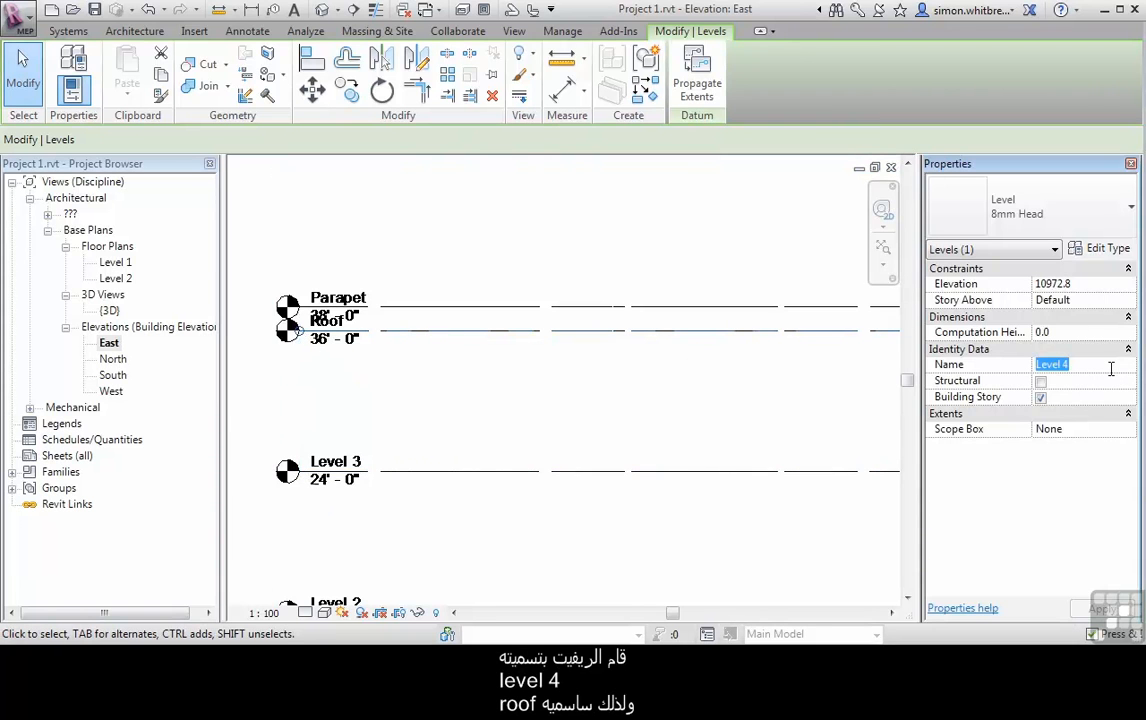
type("Roof")
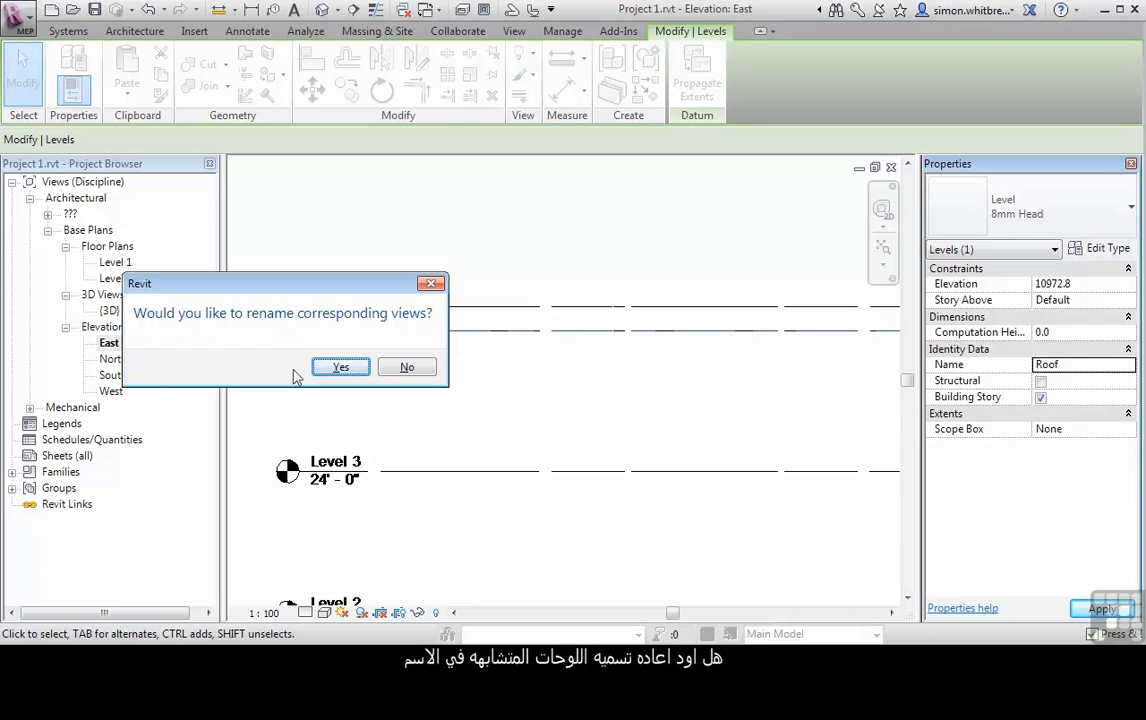
left_click(340, 366)
type("Parapet")
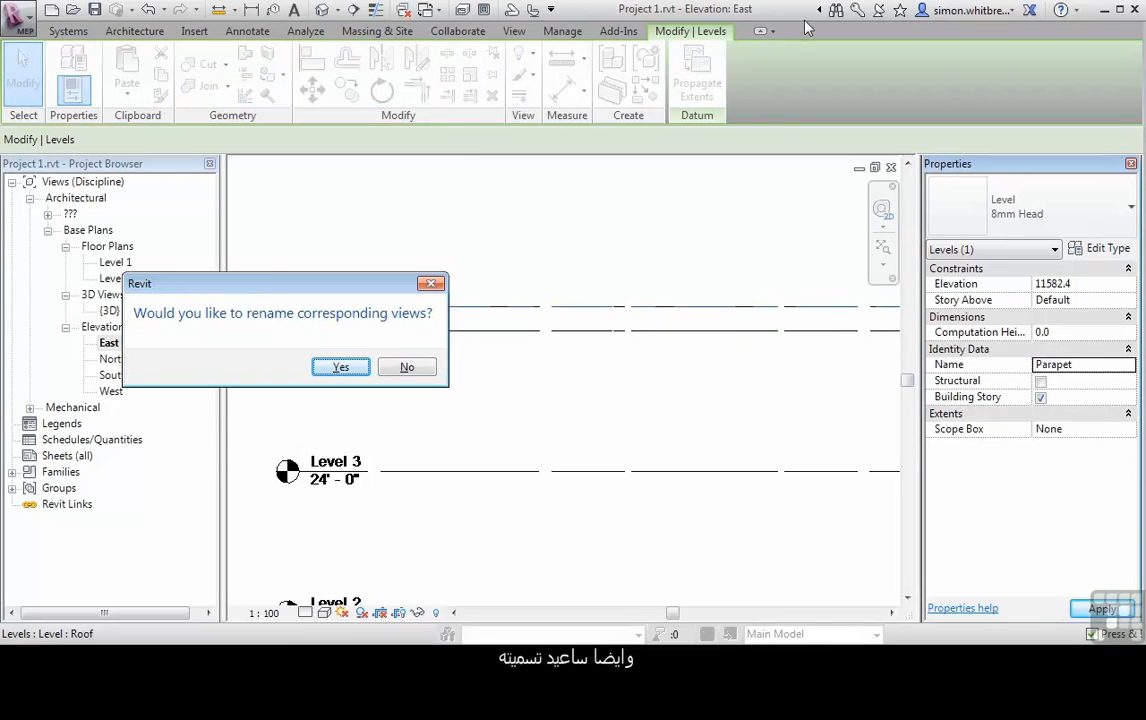
left_click(340, 366)
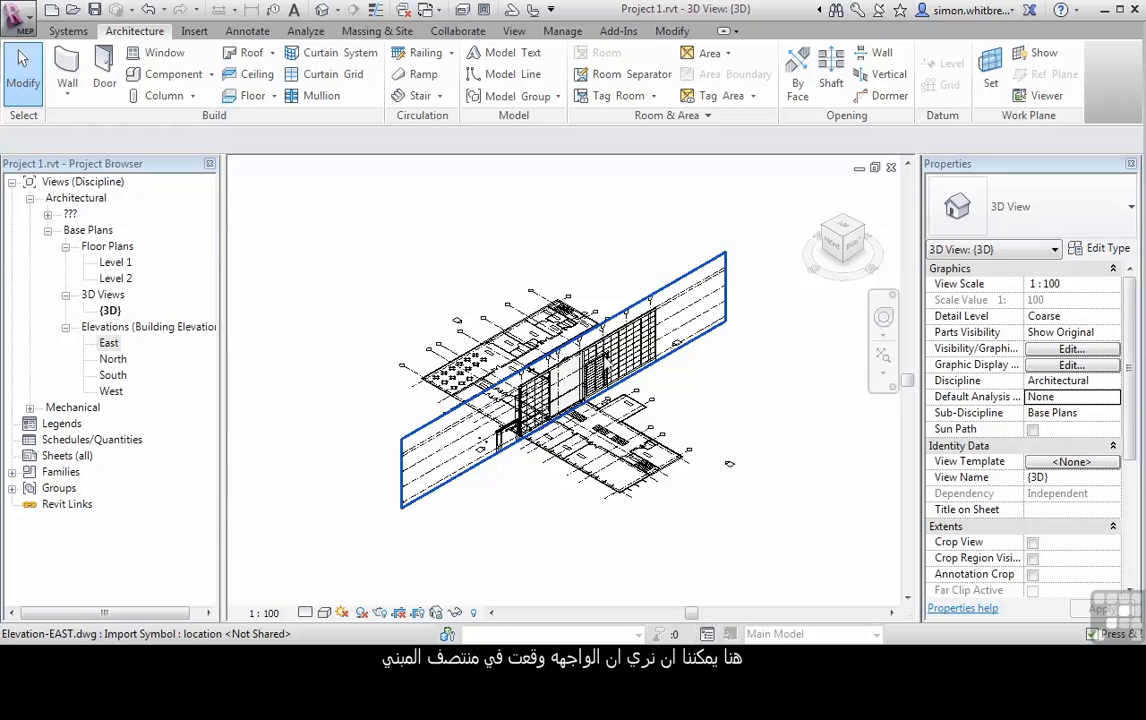
mouse_move(600, 360)
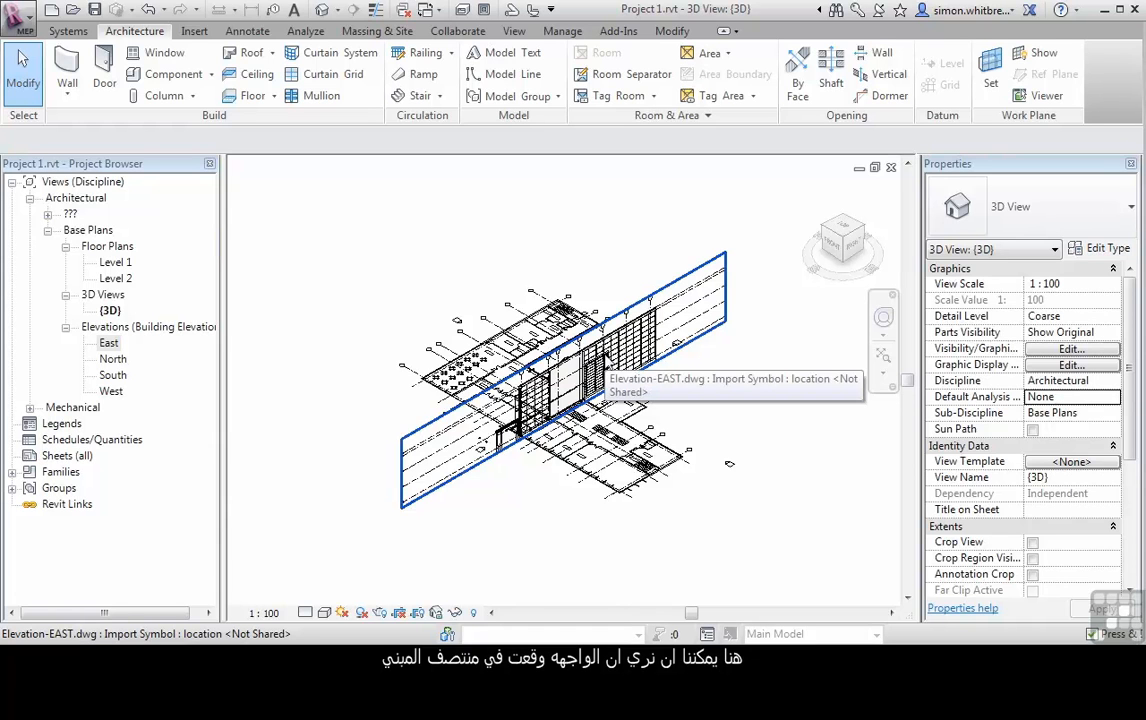
- Open the Level 1 floor plan to reposition the linked East elevation drawing
left_click(114, 262)
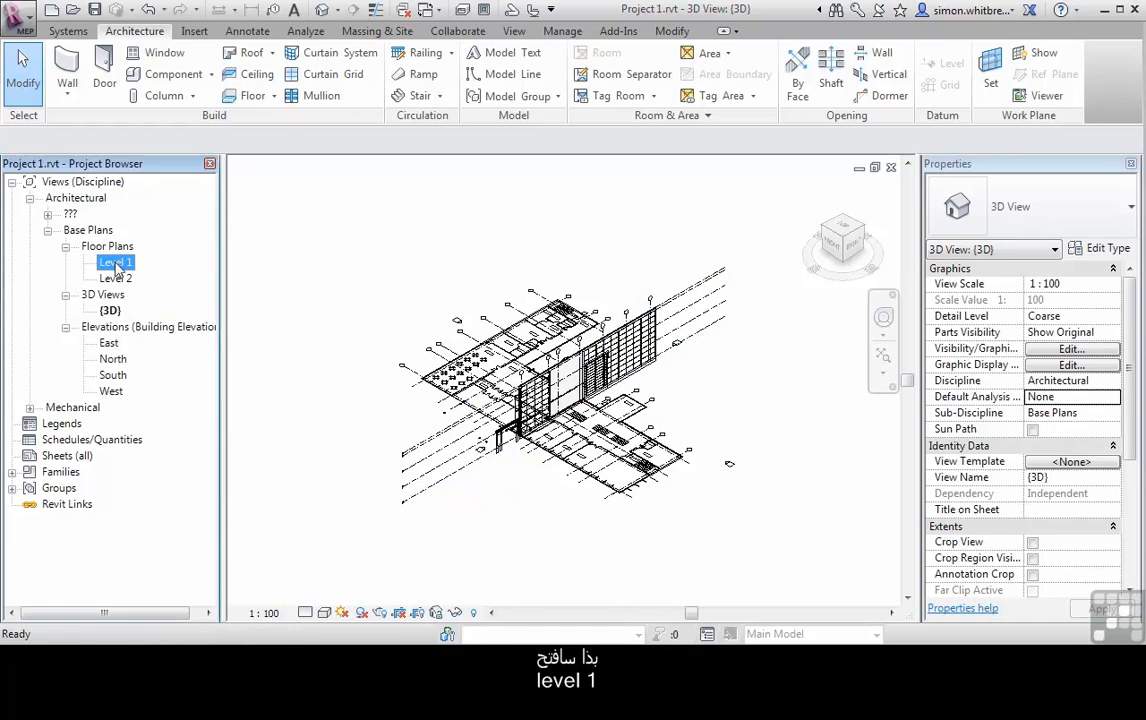
double_click(116, 262)
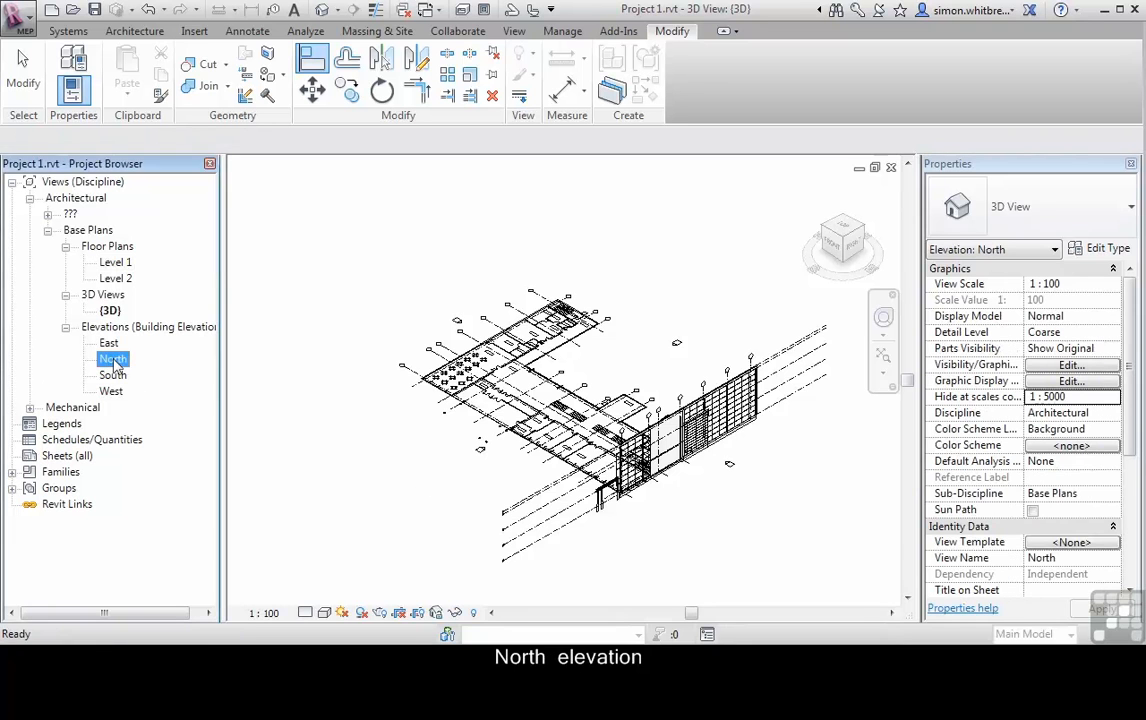
- Open the North elevation and stretch its grids and levels past the building's far end
double_click(112, 360)
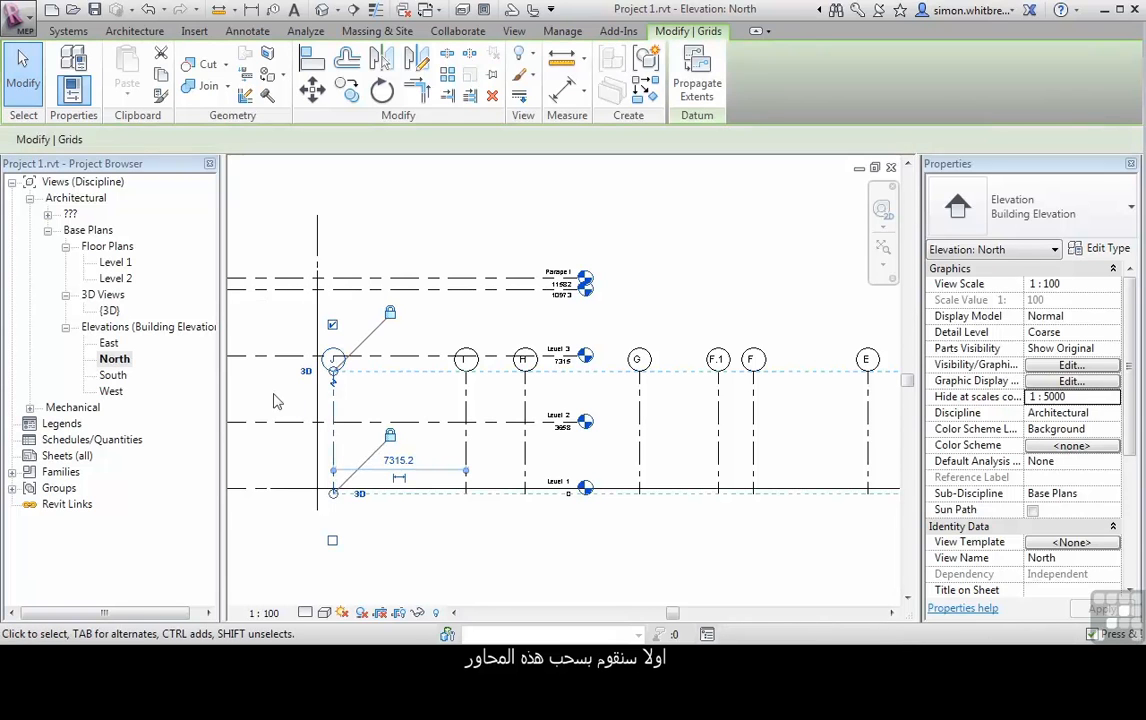
left_click(332, 360)
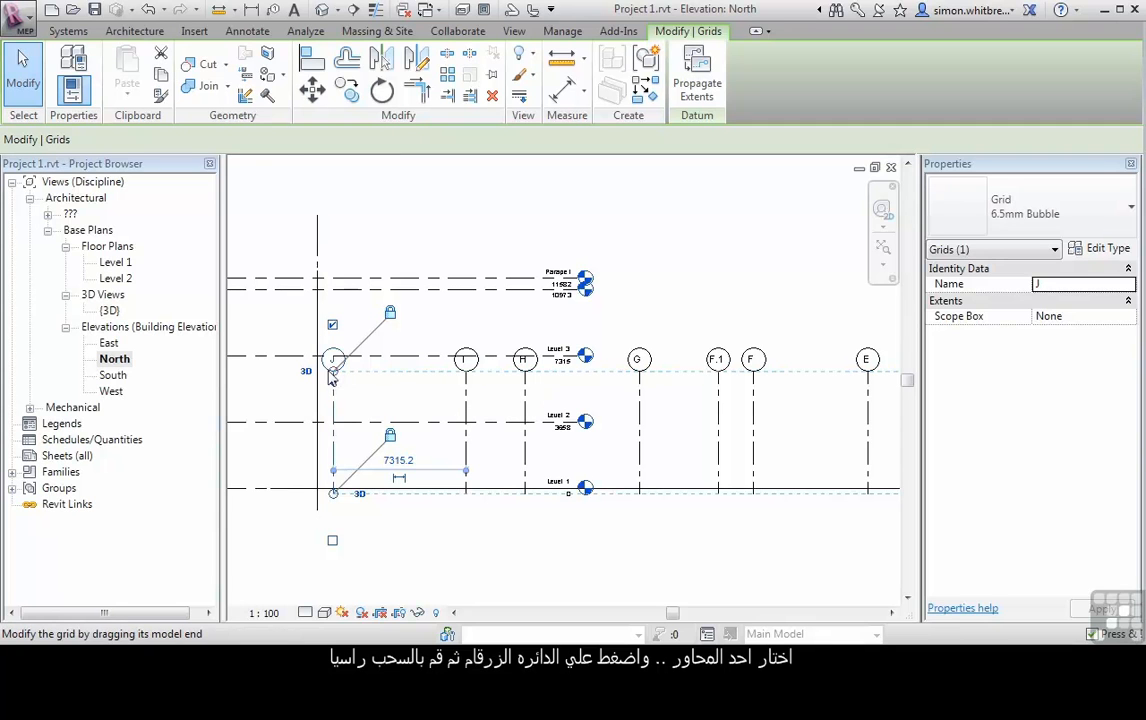
mouse_move(336, 378)
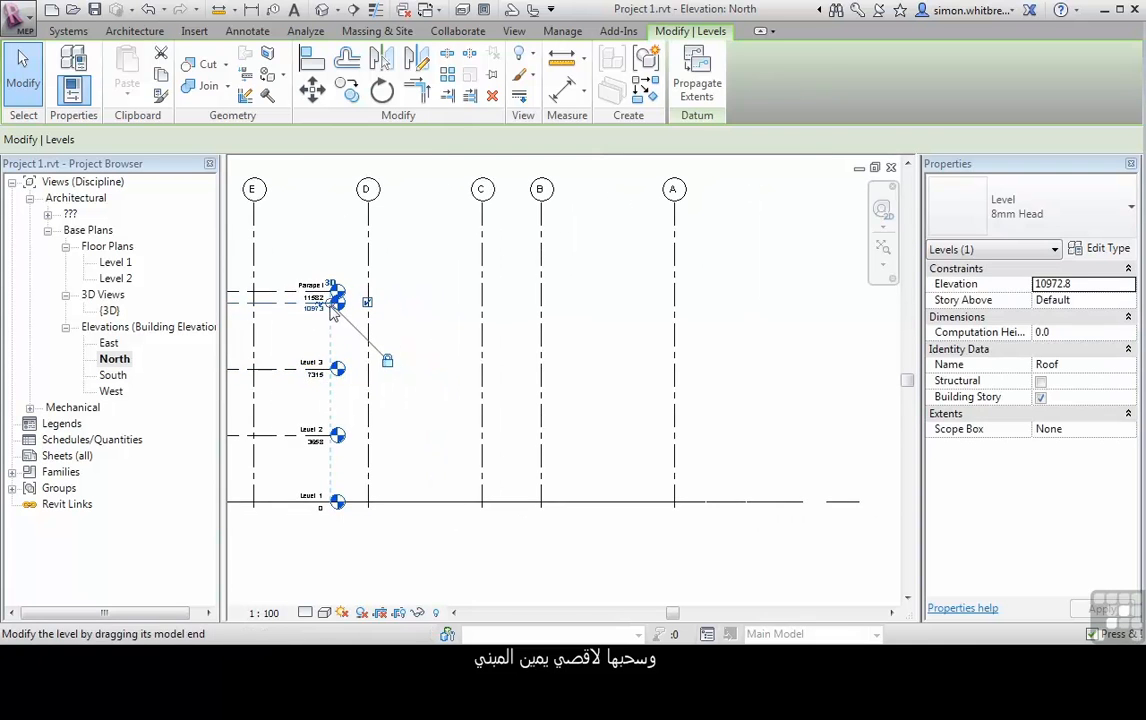
left_click_drag(340, 302, 824, 302)
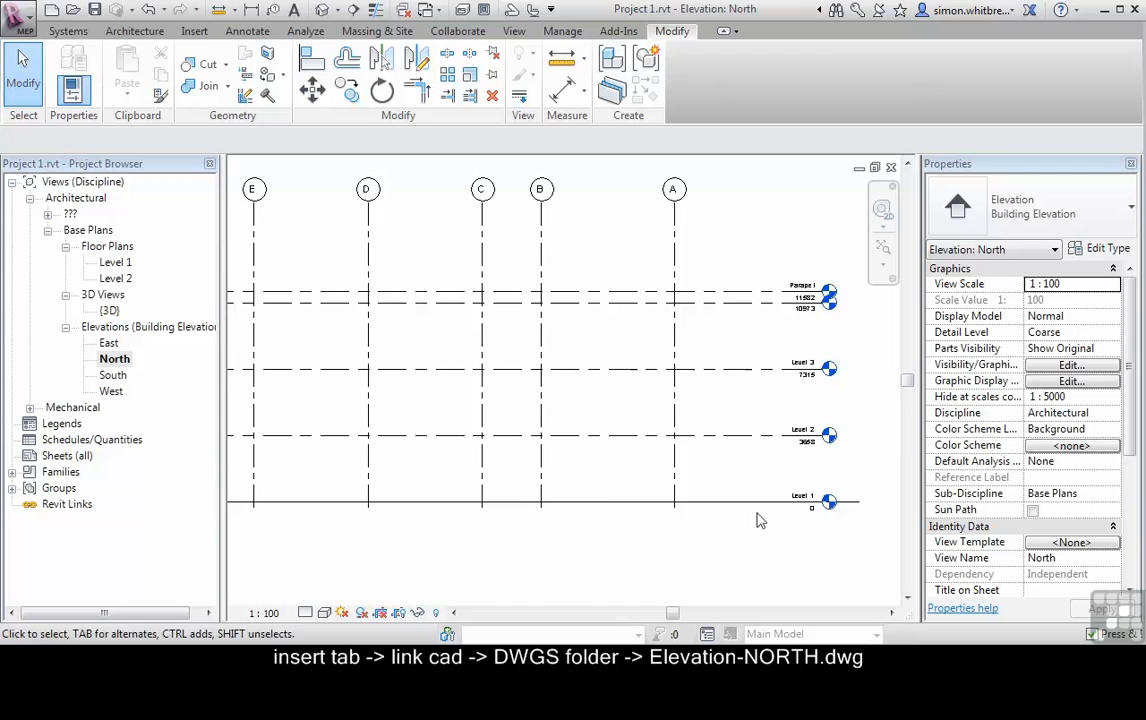
left_click(194, 32)
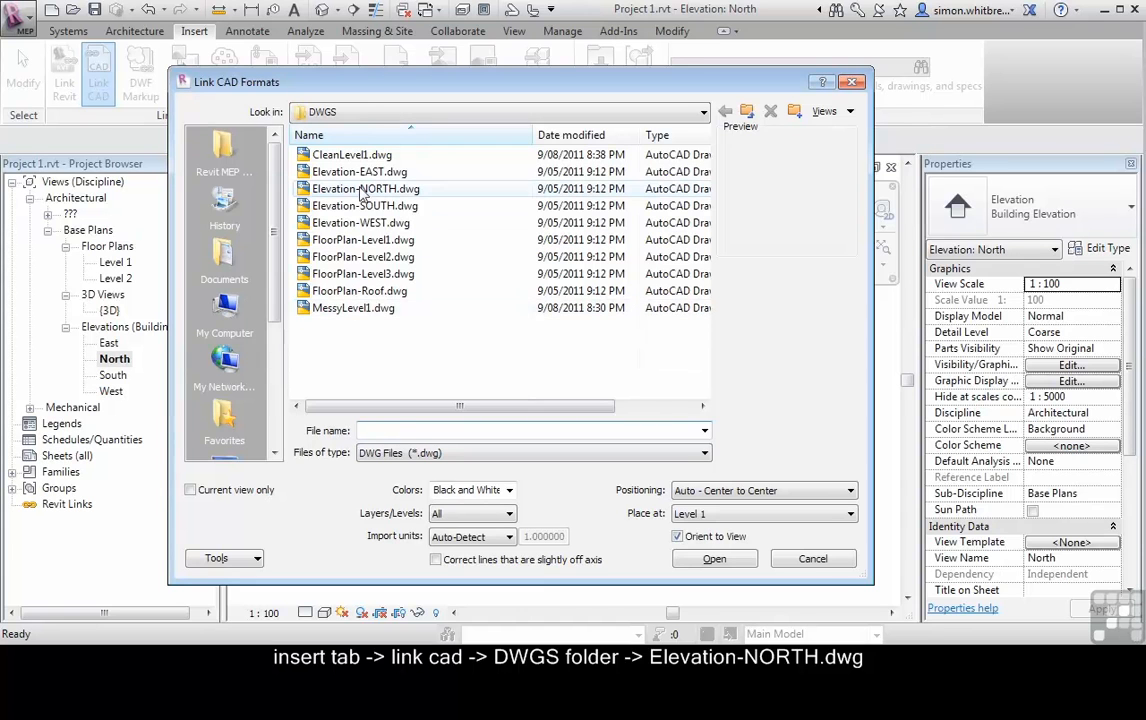
- Link Elevation-NORTH.dwg from the DWGS folder into the North elevation
left_click(364, 188)
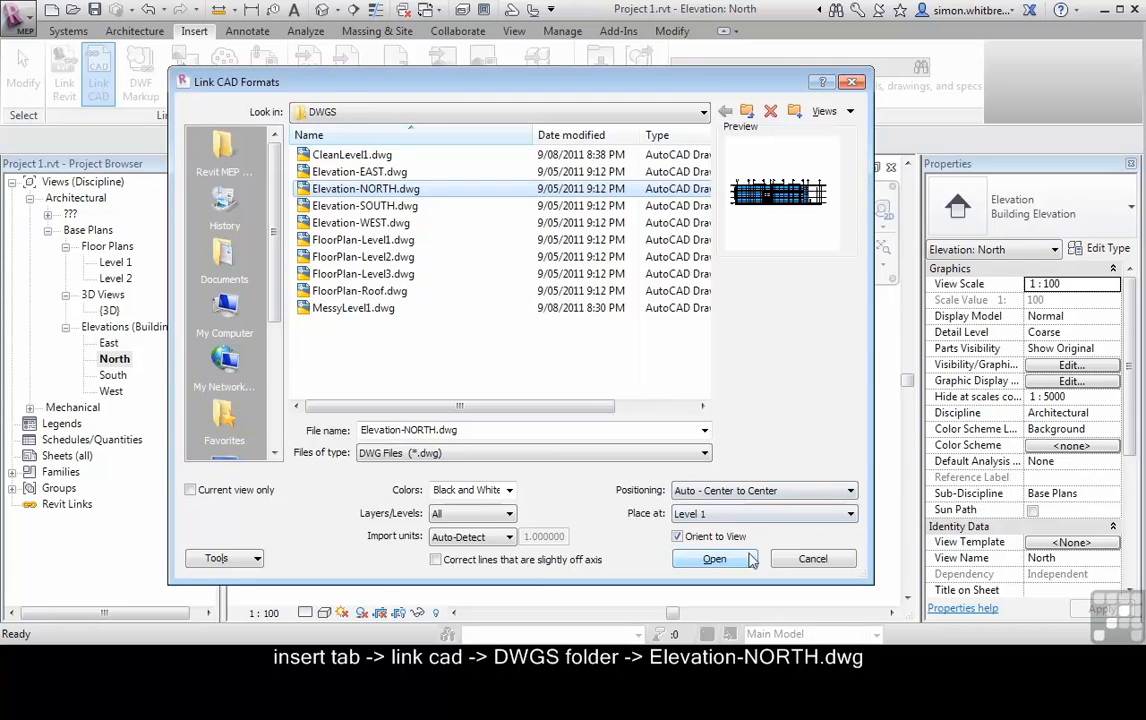
left_click(714, 558)
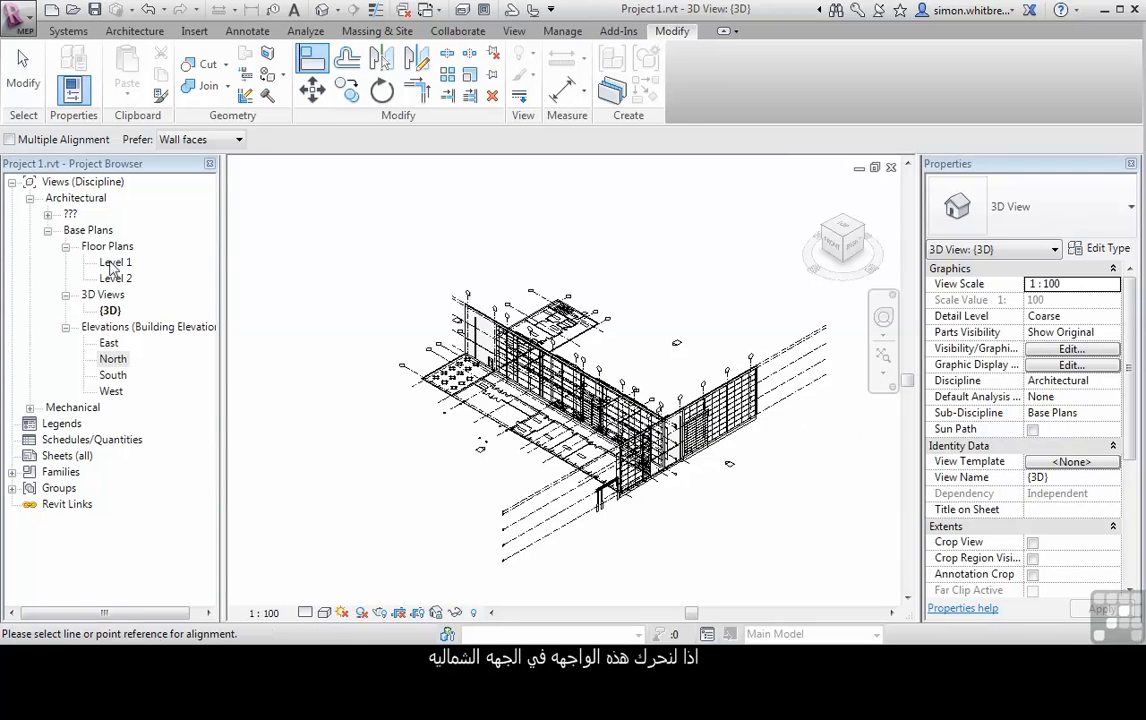
- In the Level 1 plan, move Elevation-NORTH.dwg onto the building's north wall line
double_click(116, 262)
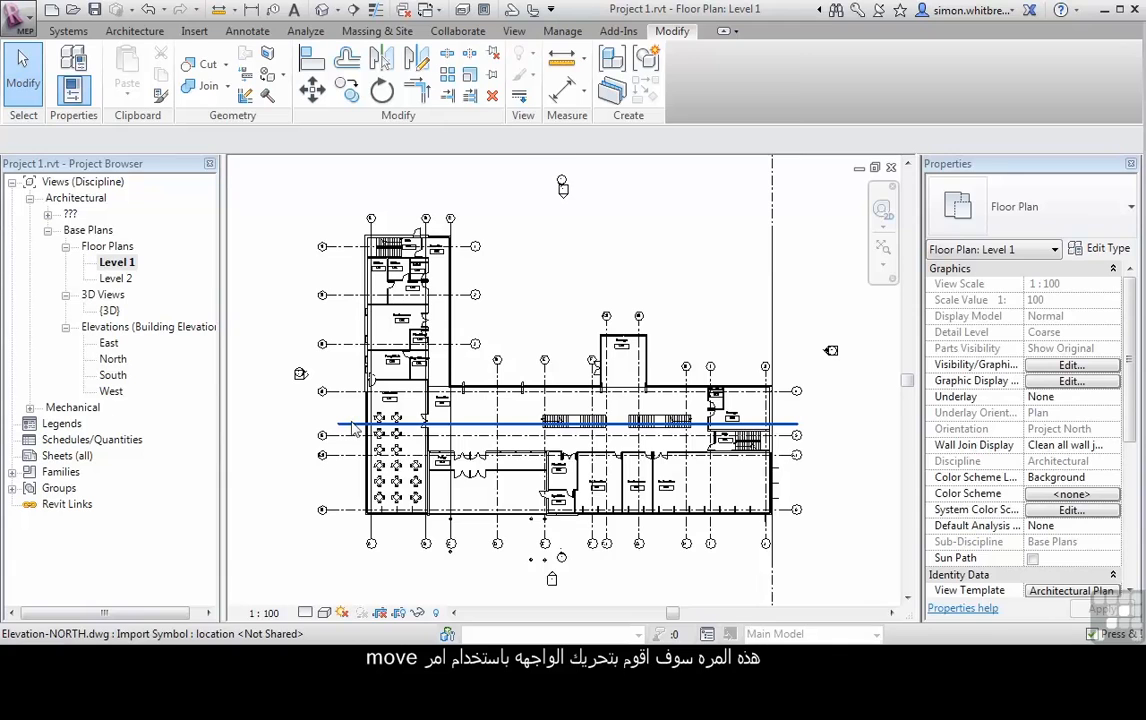
left_click(576, 424)
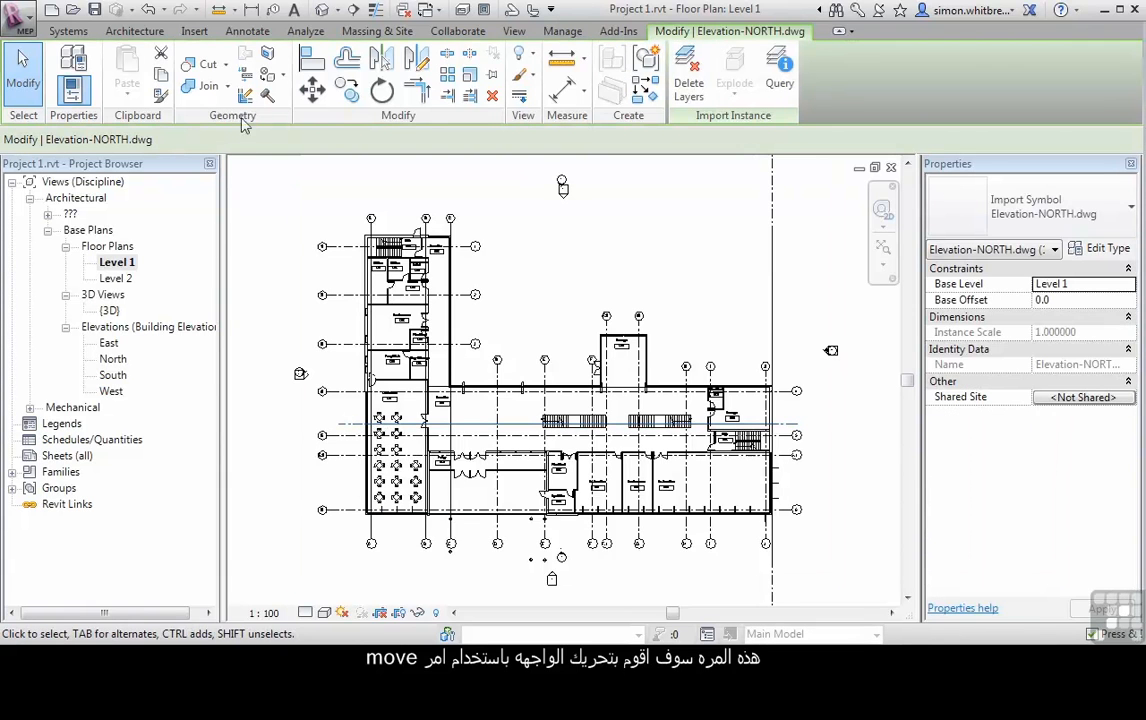
left_click(312, 90)
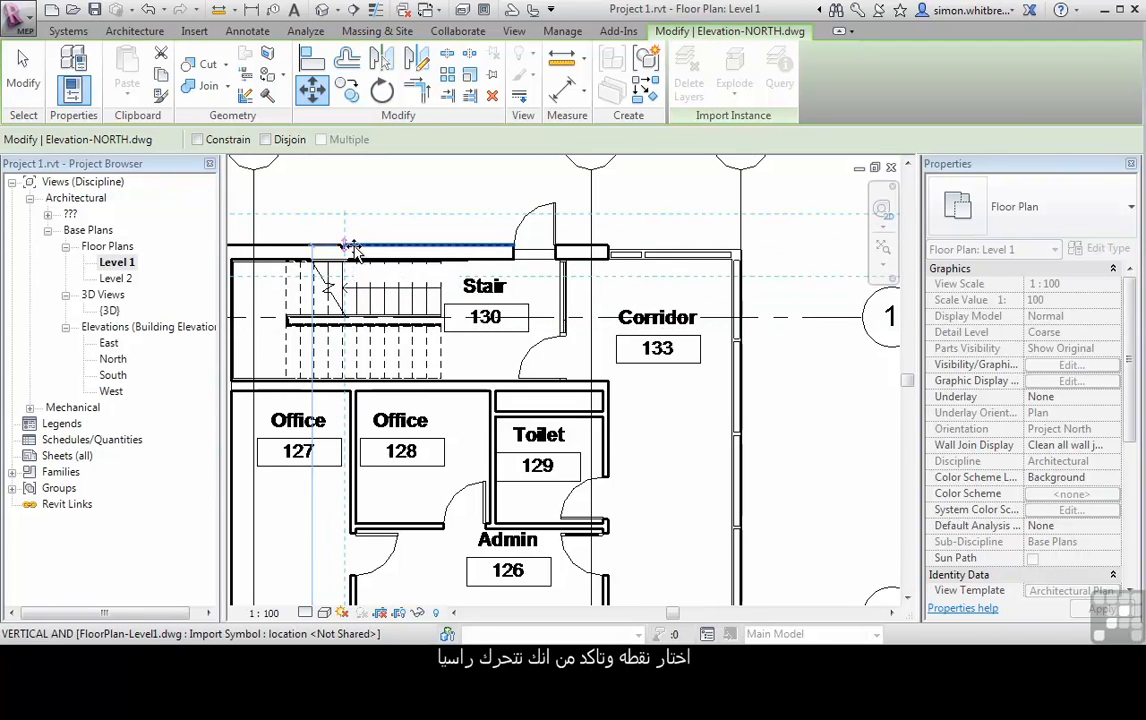
left_click(370, 248)
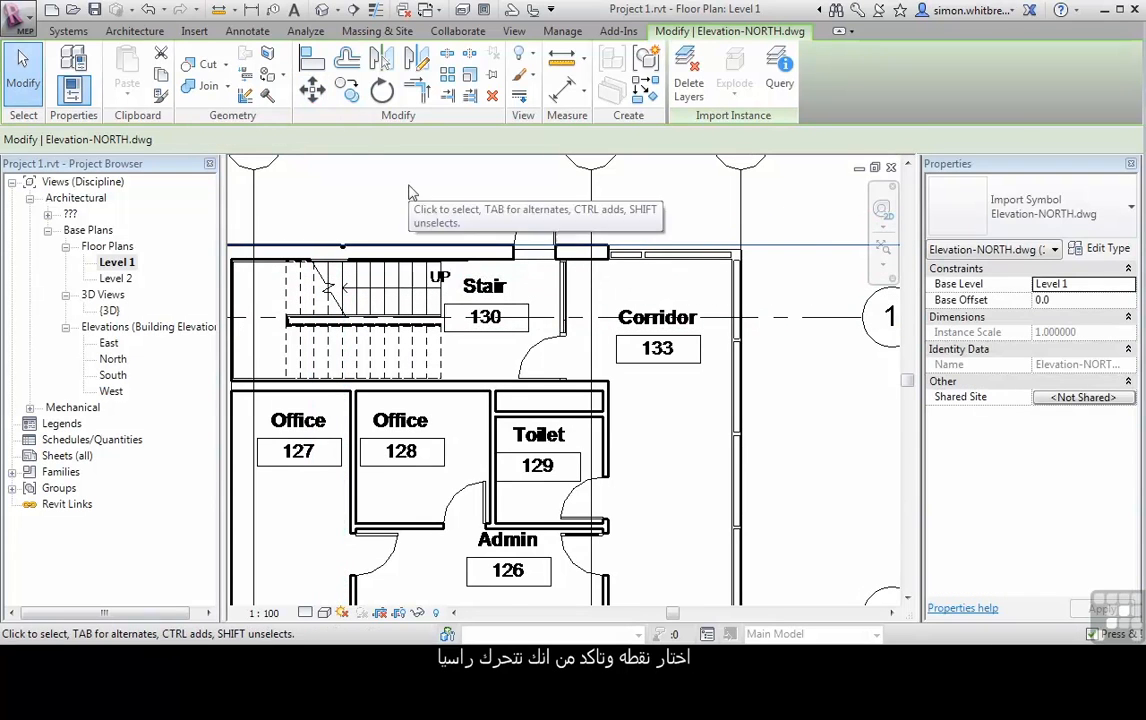
double_click(112, 376)
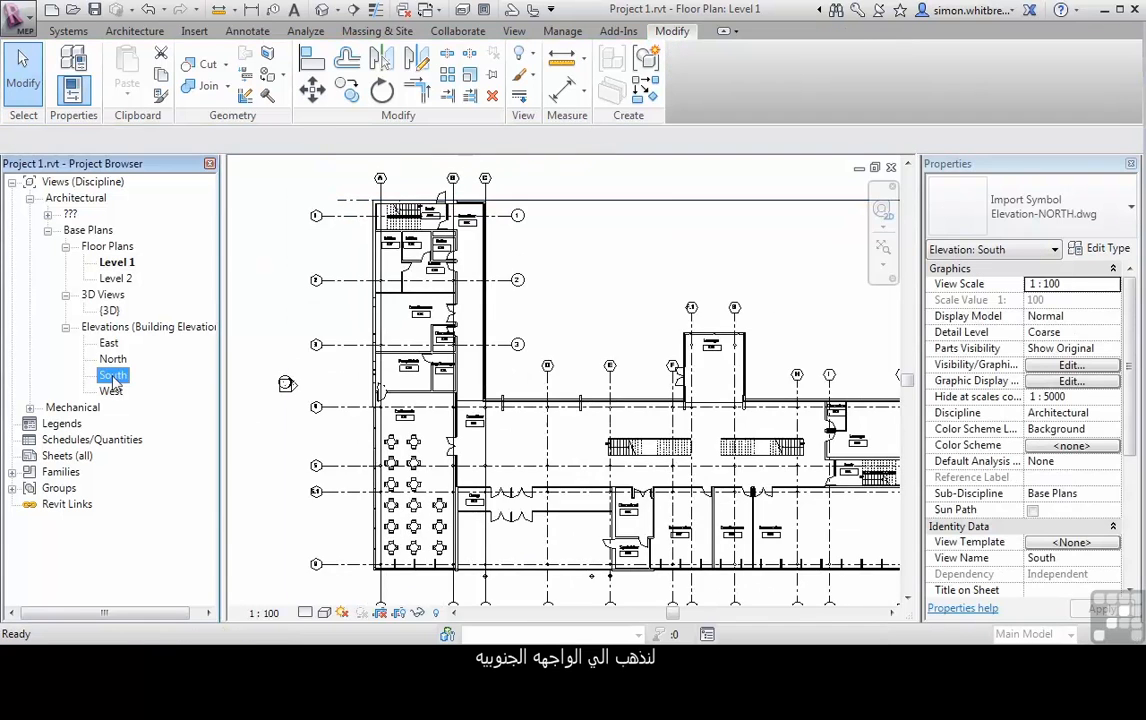
- Hide the north DWG in the South elevation via Hide in View > Category
double_click(112, 376)
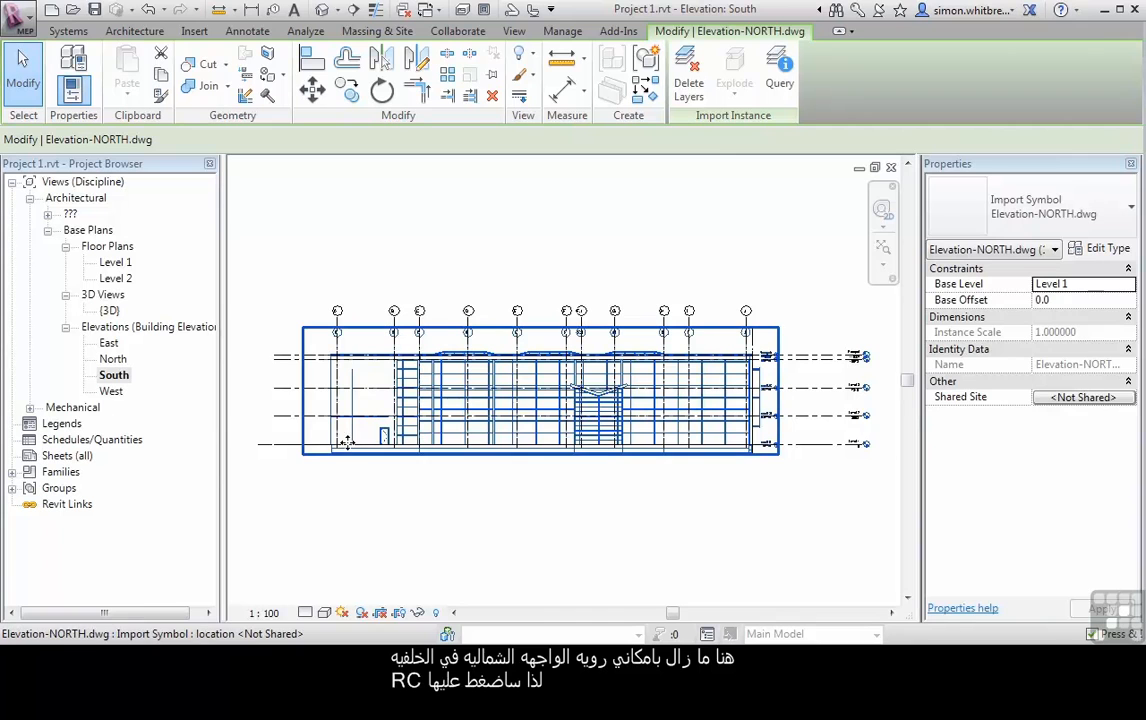
right_click(342, 442)
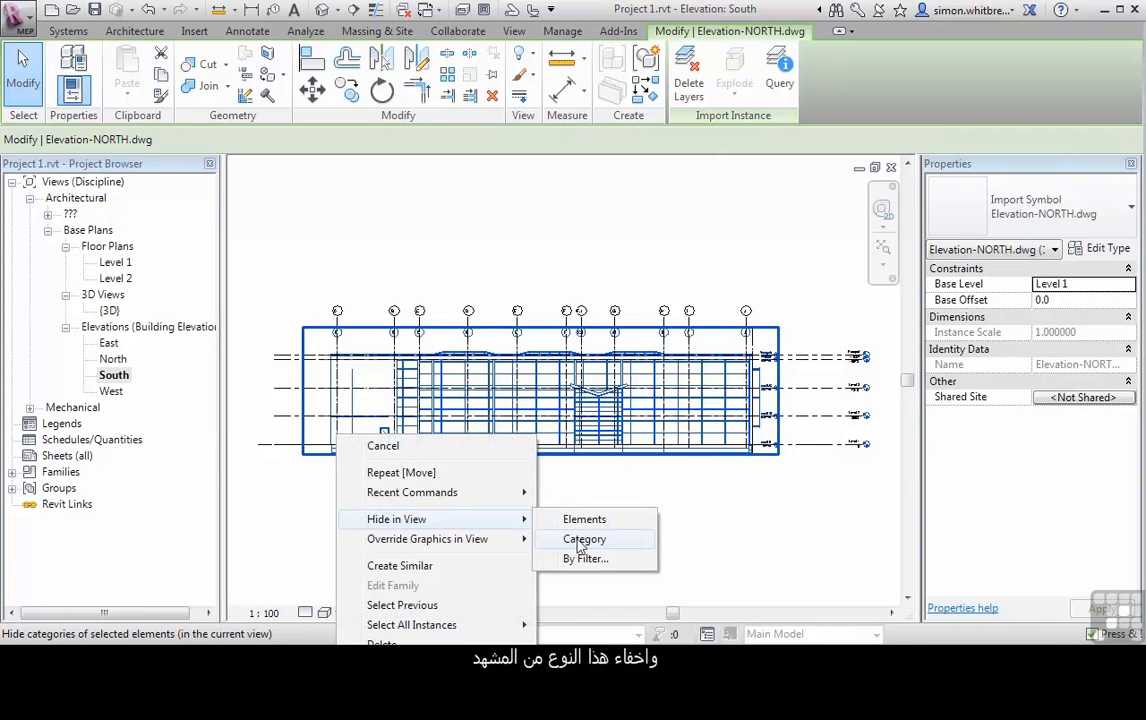
left_click(584, 540)
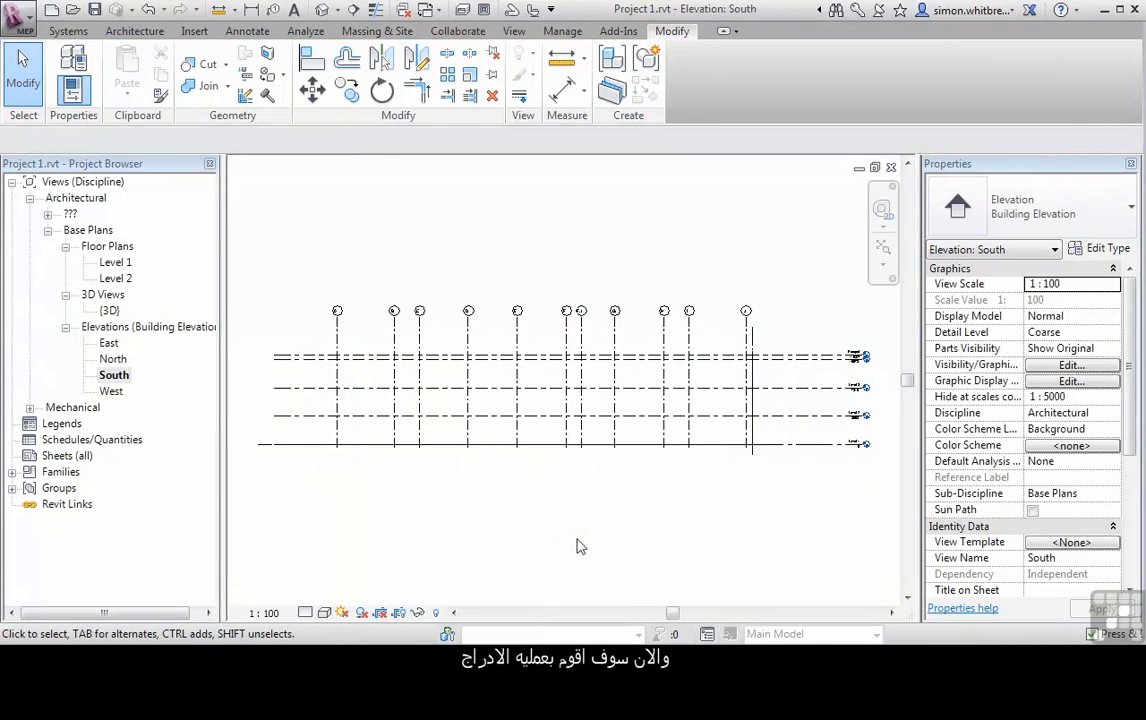
- Link Elevation-SOUTH.dwg into the South elevation and align it with the levels
left_click(194, 32)
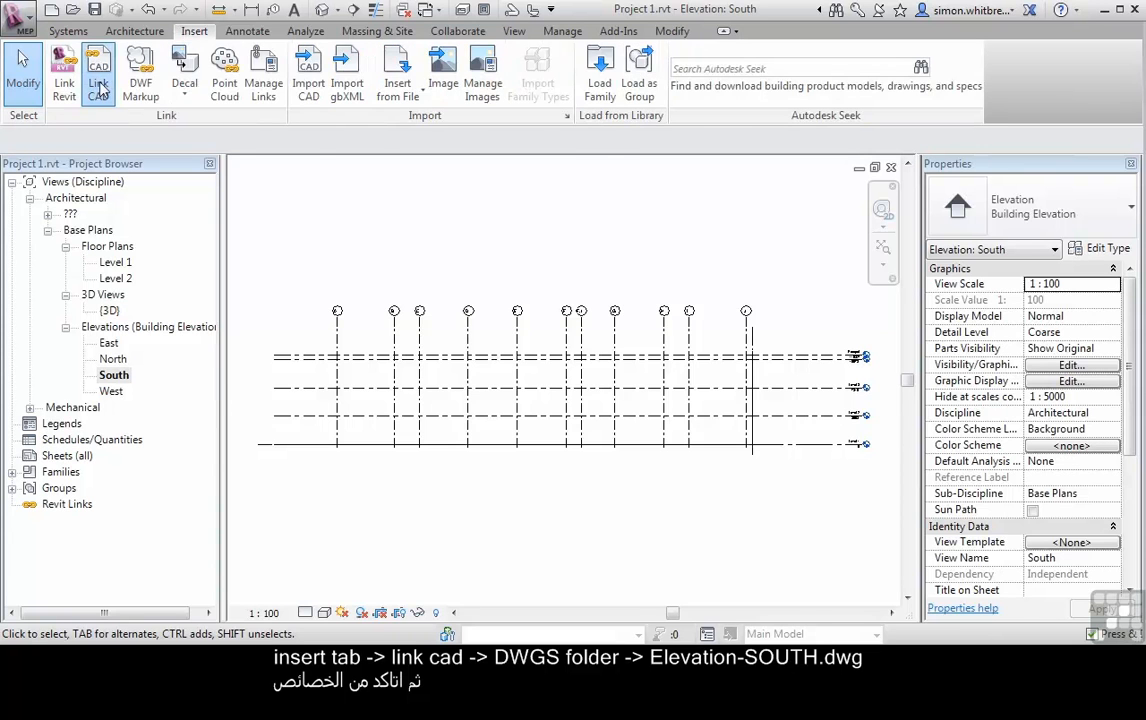
left_click(98, 64)
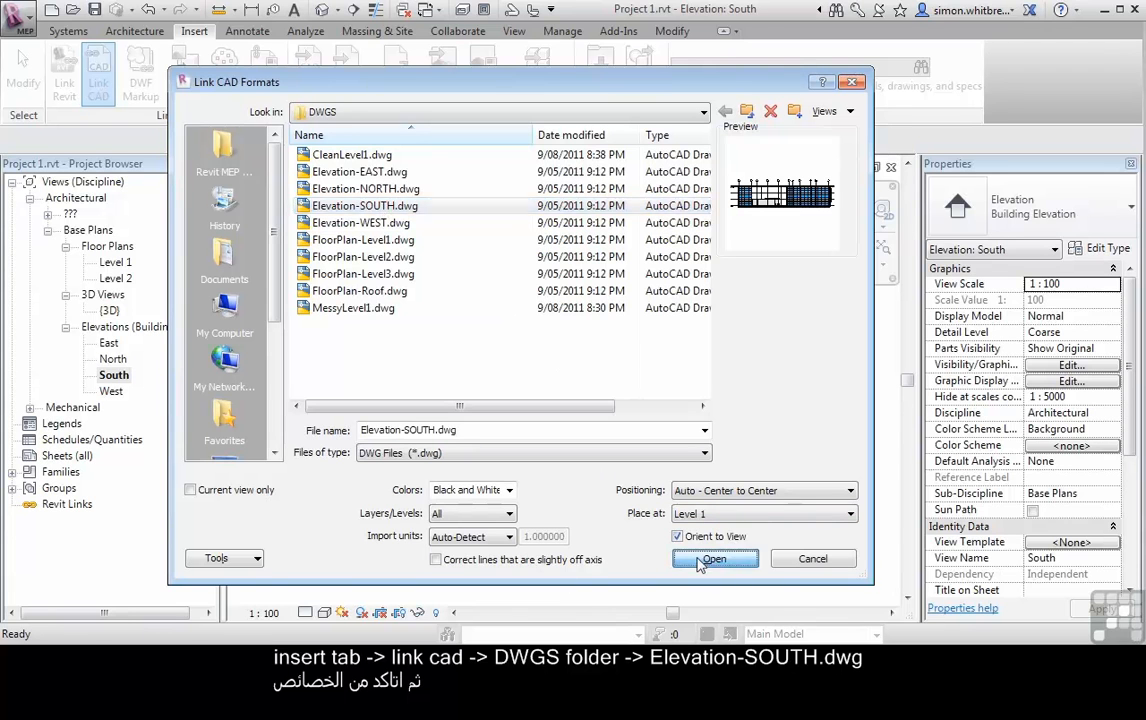
left_click(714, 558)
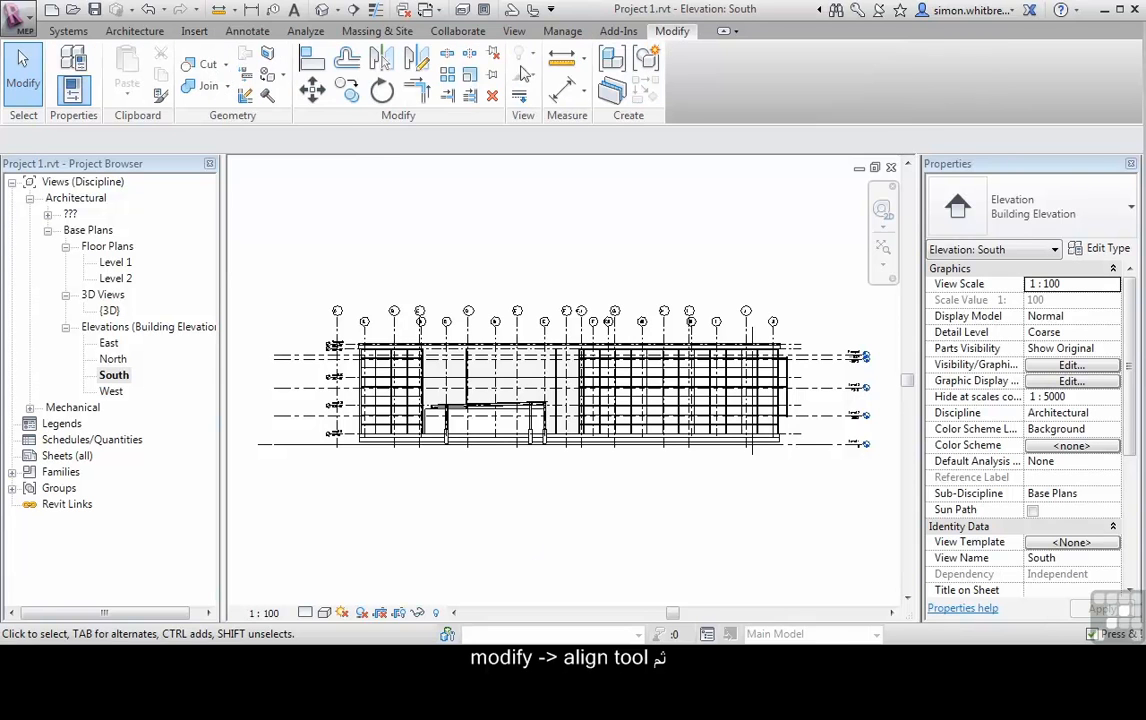
left_click(312, 60)
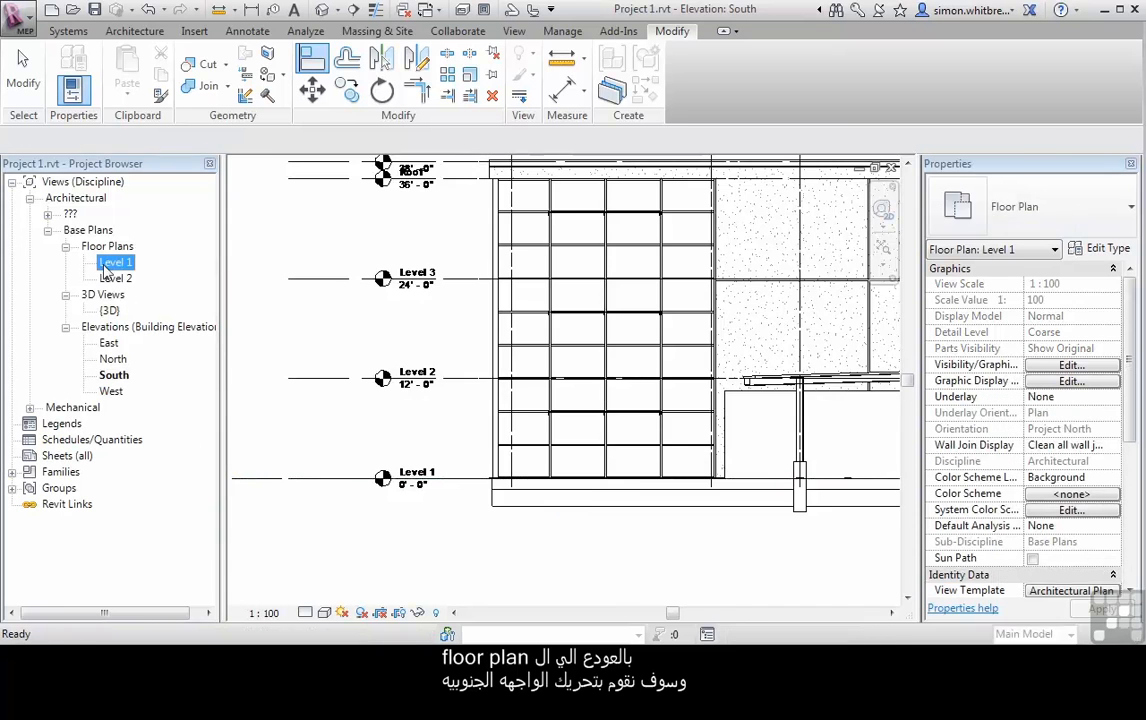
- Select Elevation-SOUTH.dwg in the Level 1 plan to move it toward the south grid bubbles
double_click(116, 260)
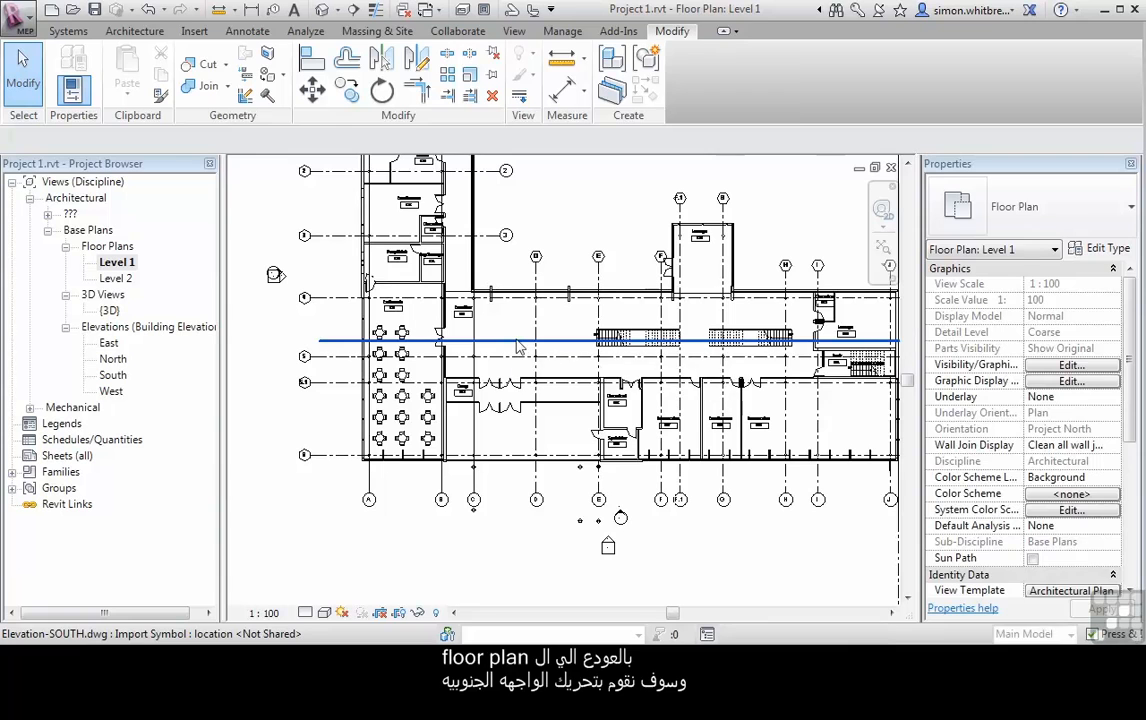
left_click(496, 342)
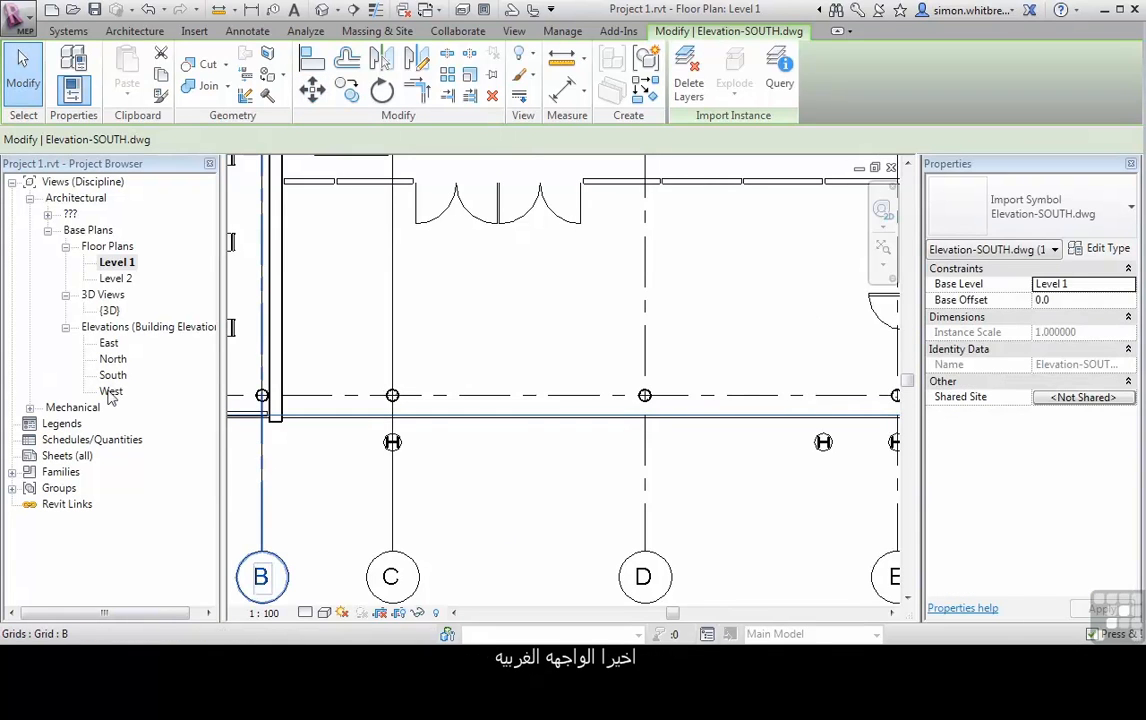
- Hide Elevation-EAST.dwg in the West elevation view via Hide in View
double_click(112, 390)
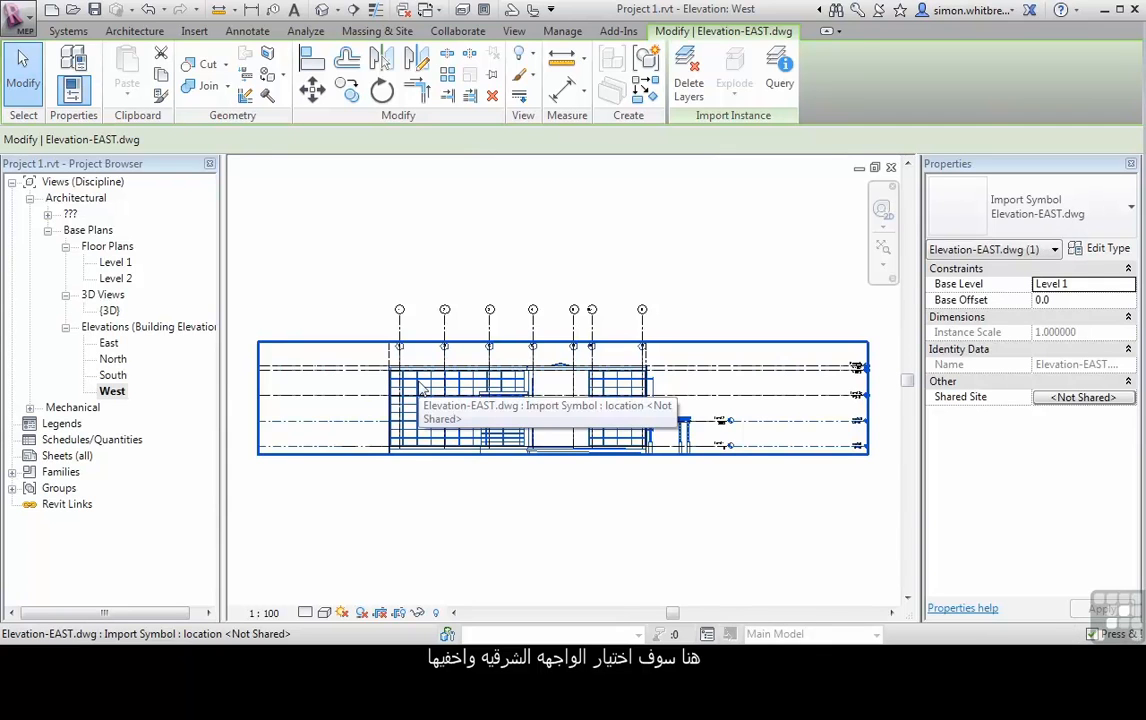
right_click(420, 390)
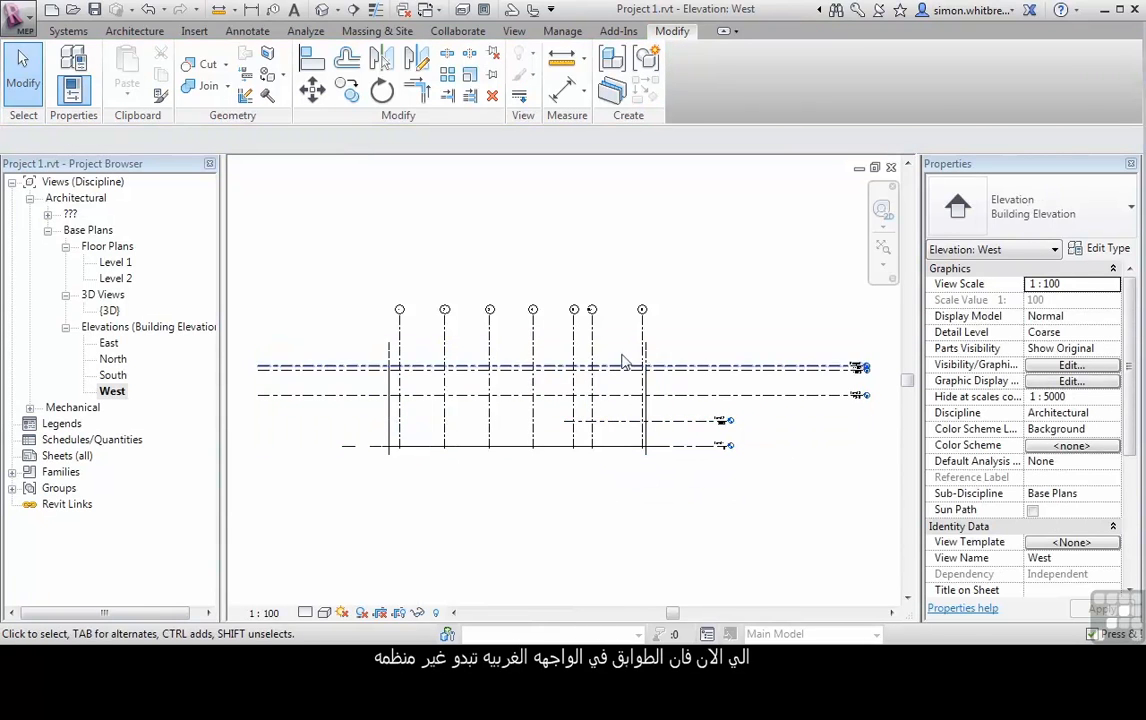
mouse_move(630, 420)
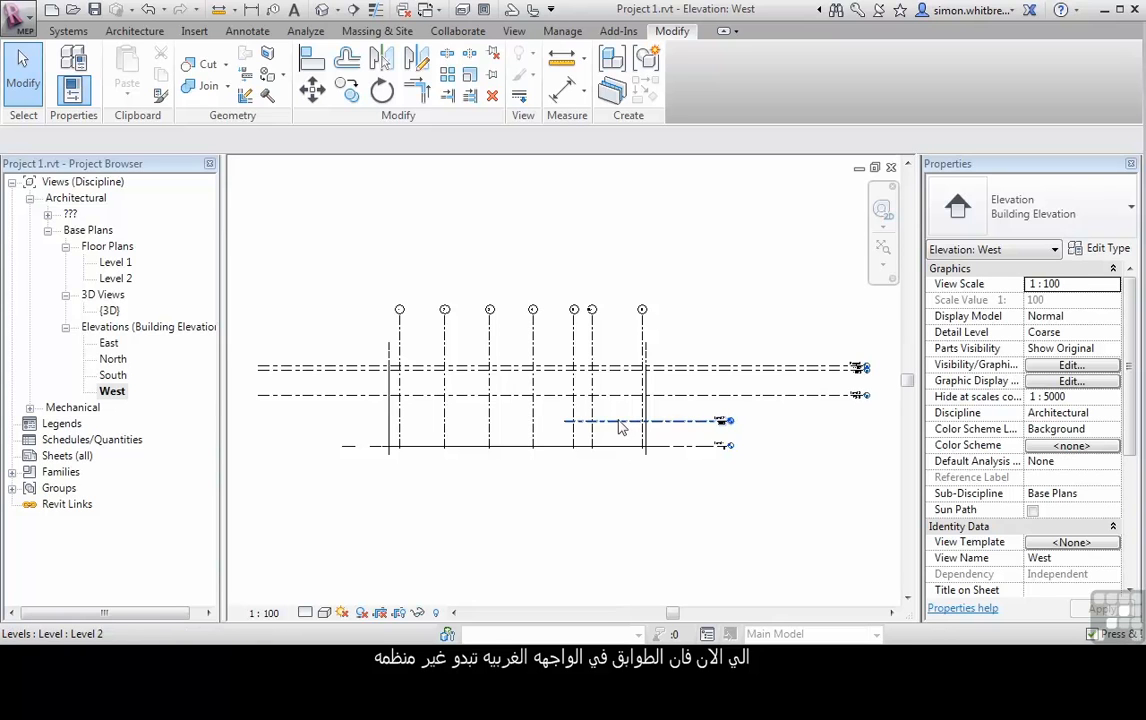
- Maximize 3D extents of the short Level 2 and Level 1 lines to span the grids
right_click(600, 420)
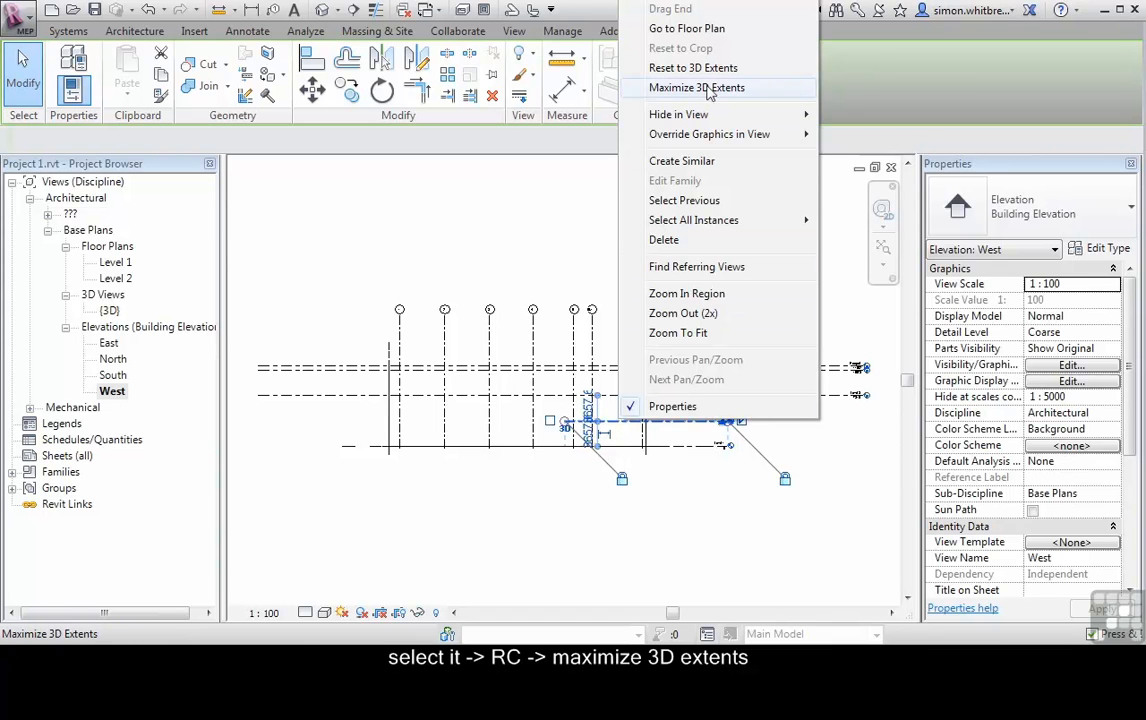
left_click(696, 88)
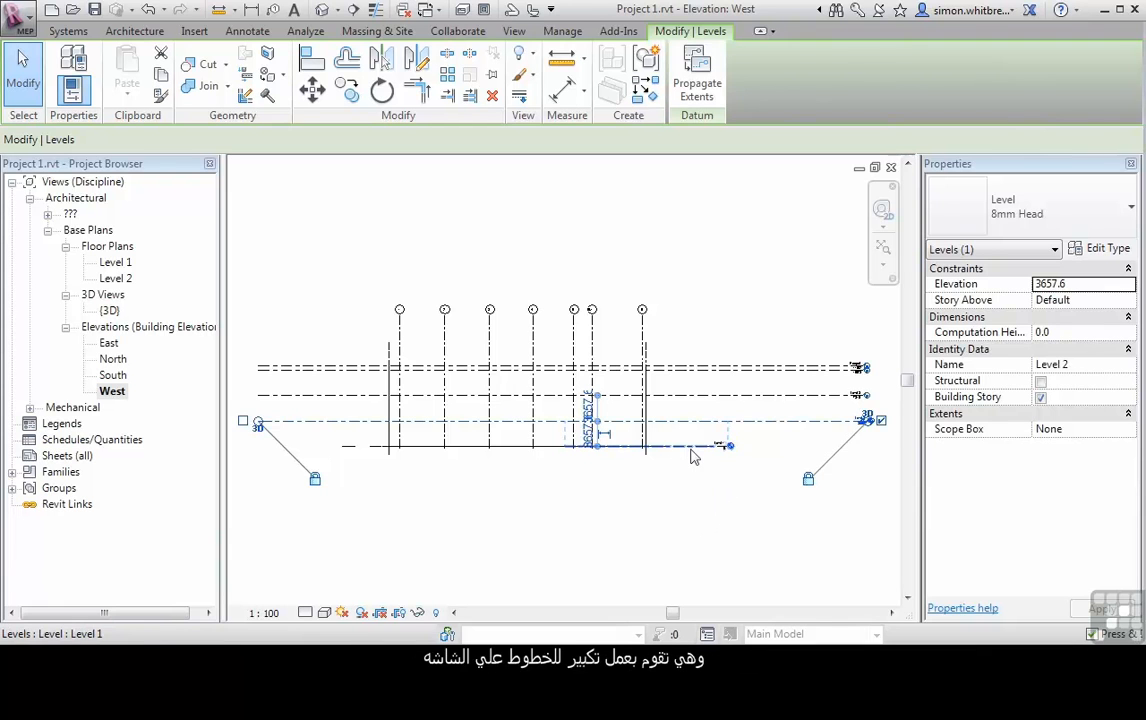
right_click(696, 450)
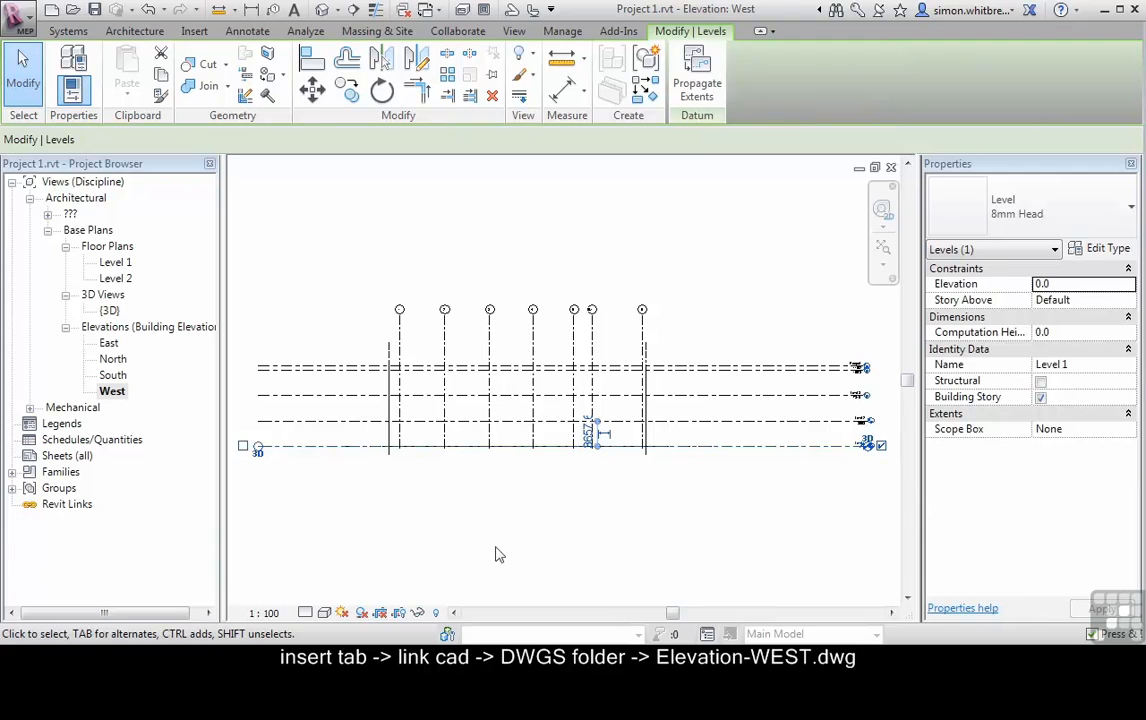
- Link Elevation-WEST.dwg from the DWGS folder, placed at Level 1
left_click(194, 32)
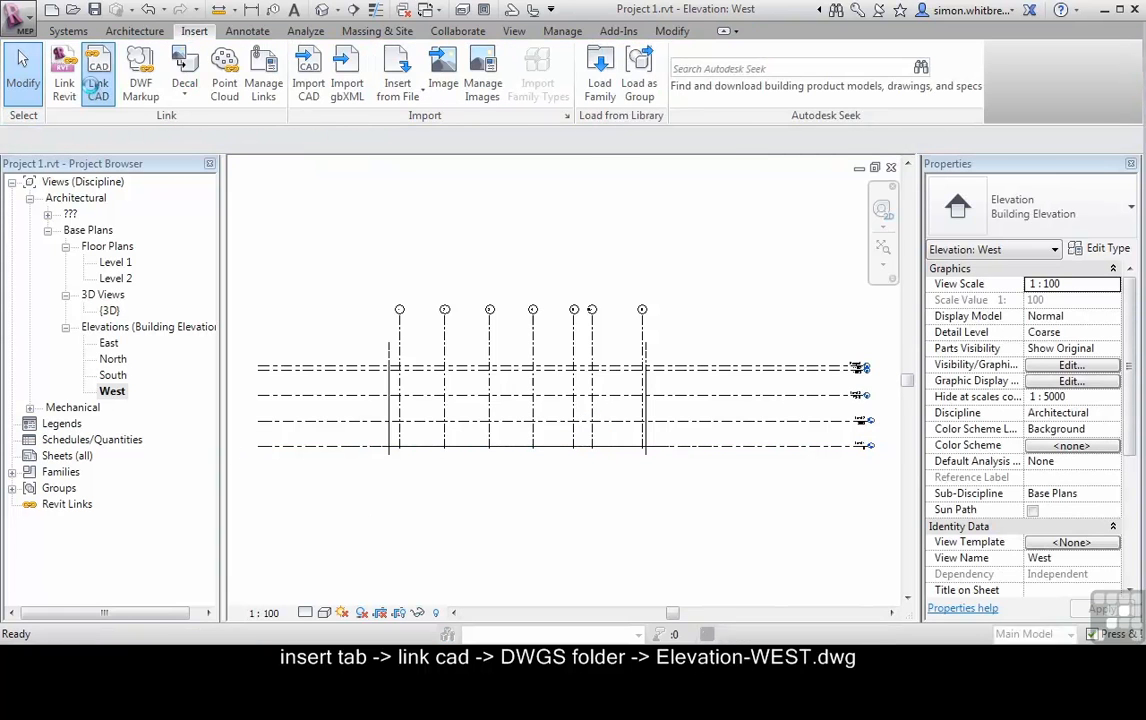
left_click(98, 76)
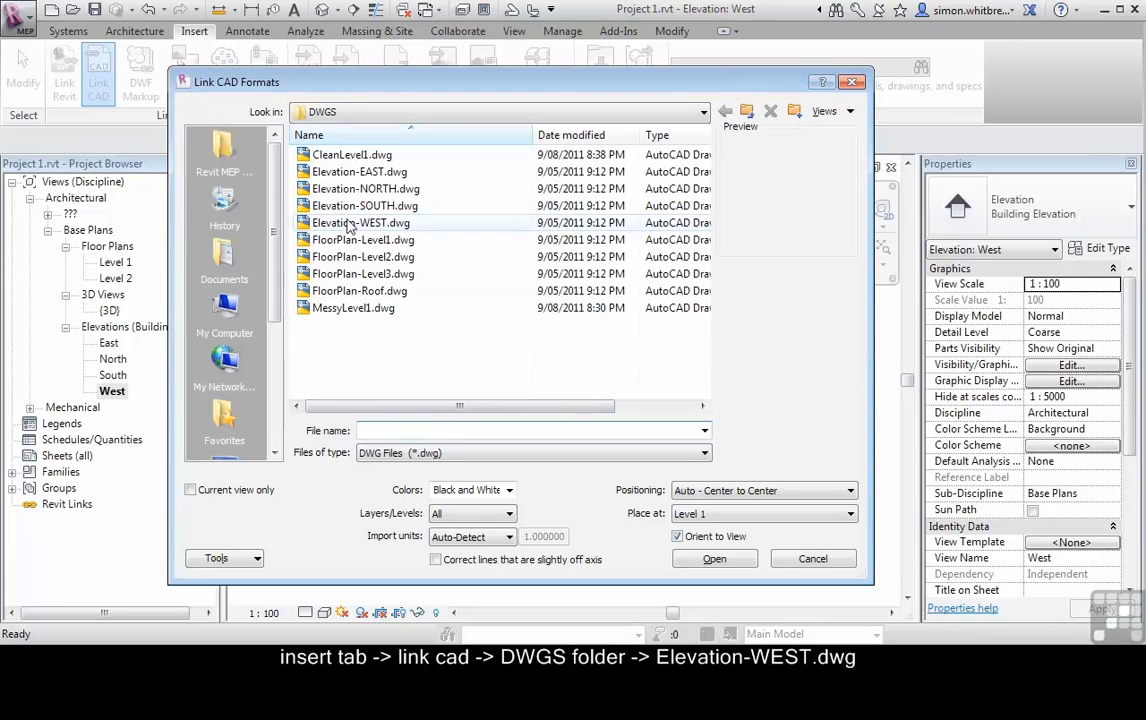
left_click(360, 222)
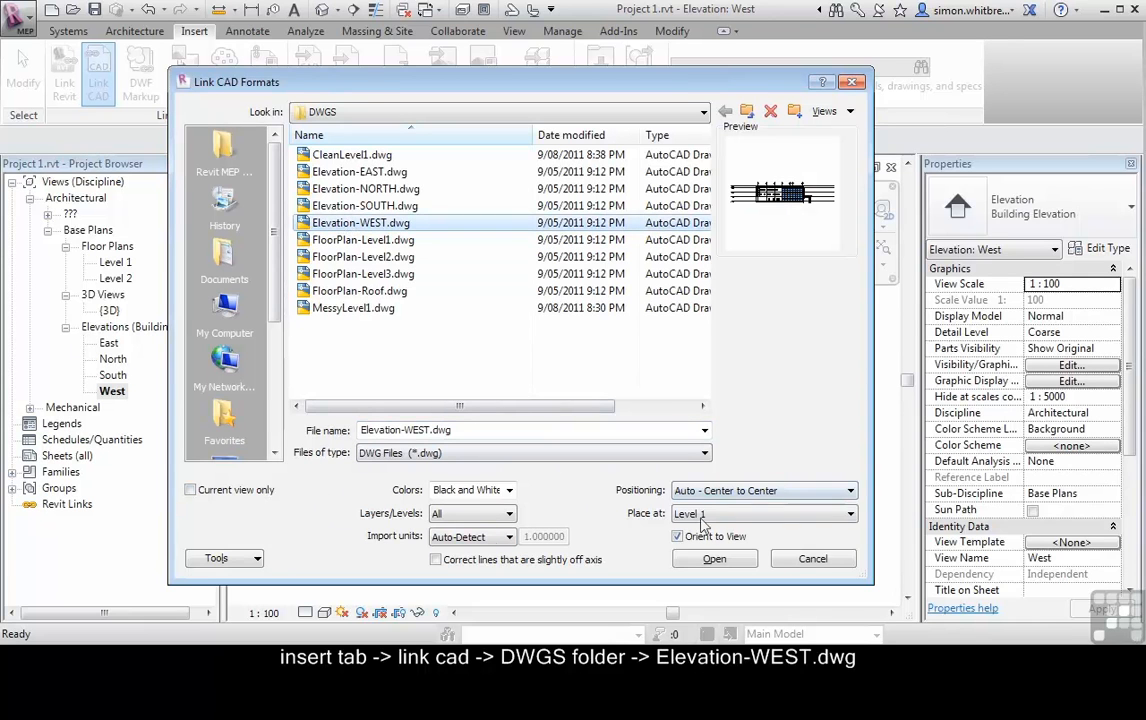
left_click(714, 558)
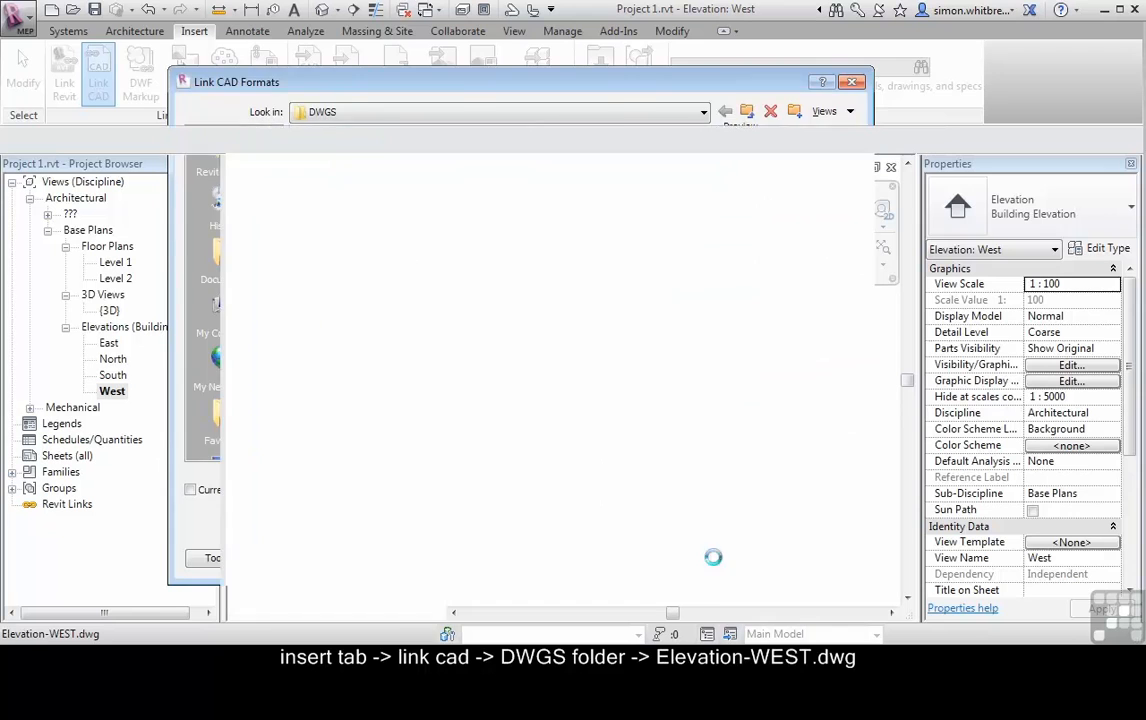